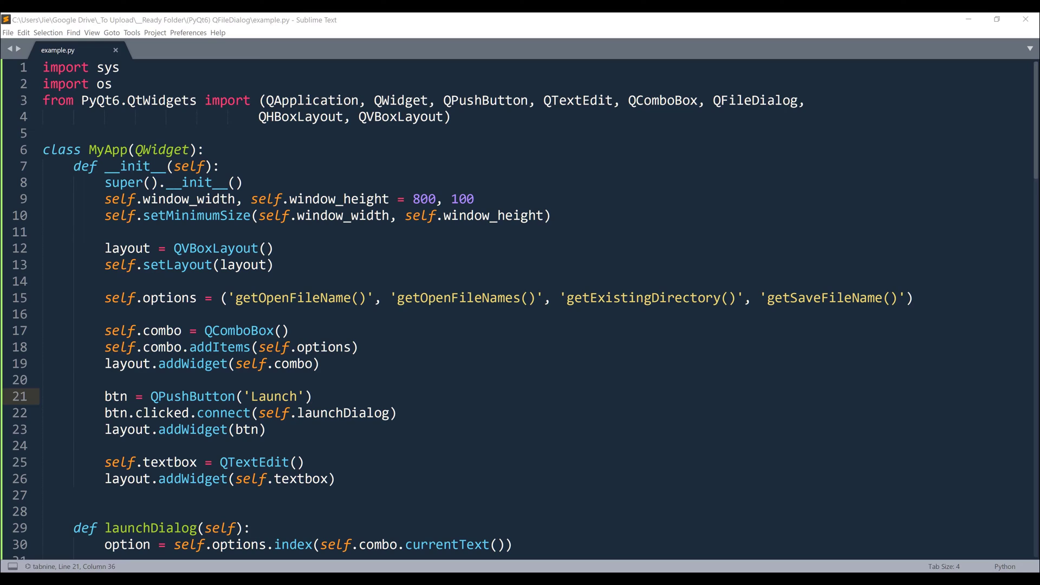
Step: Run example.py to show the demo window with dialog dropdown, Launch button and text box
click(777, 281)
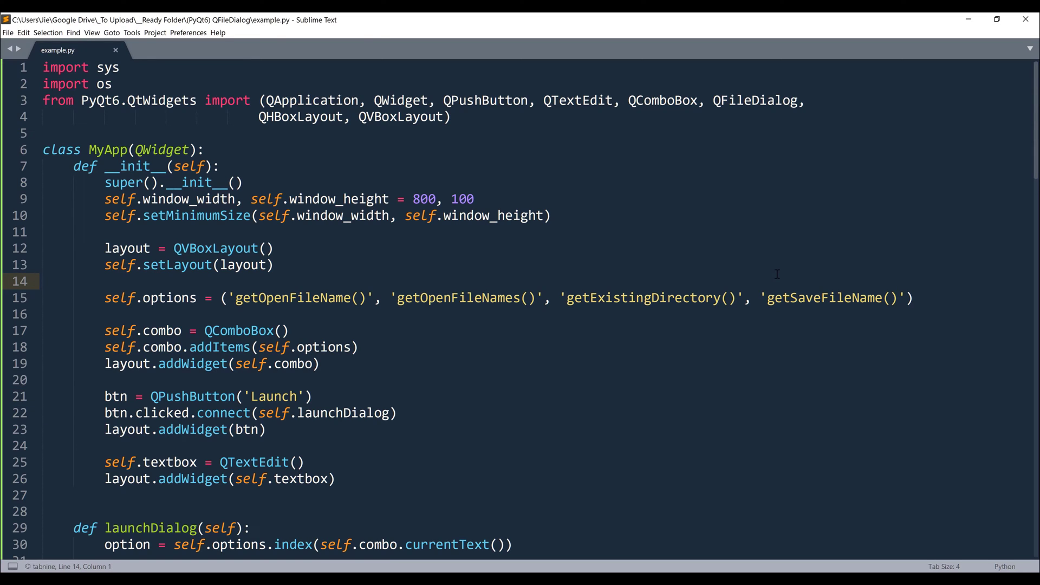
click(273, 264)
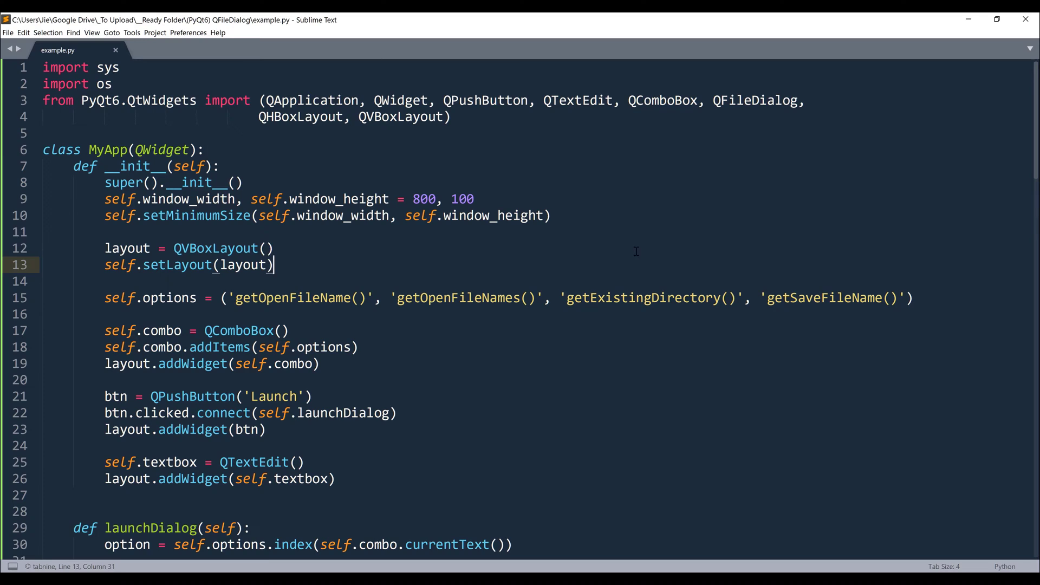
key(ctrl+b)
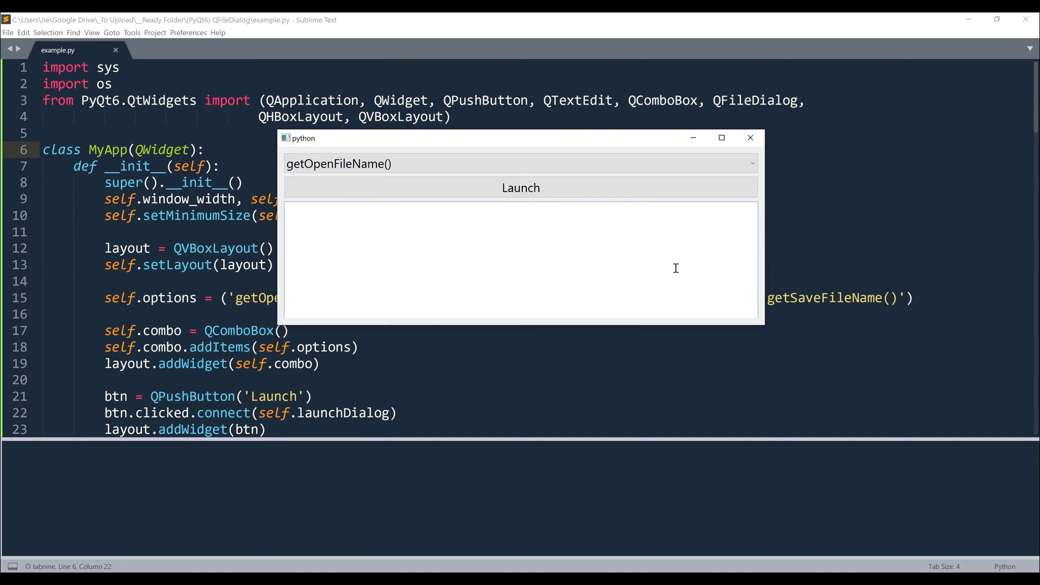
mouse_move(502, 248)
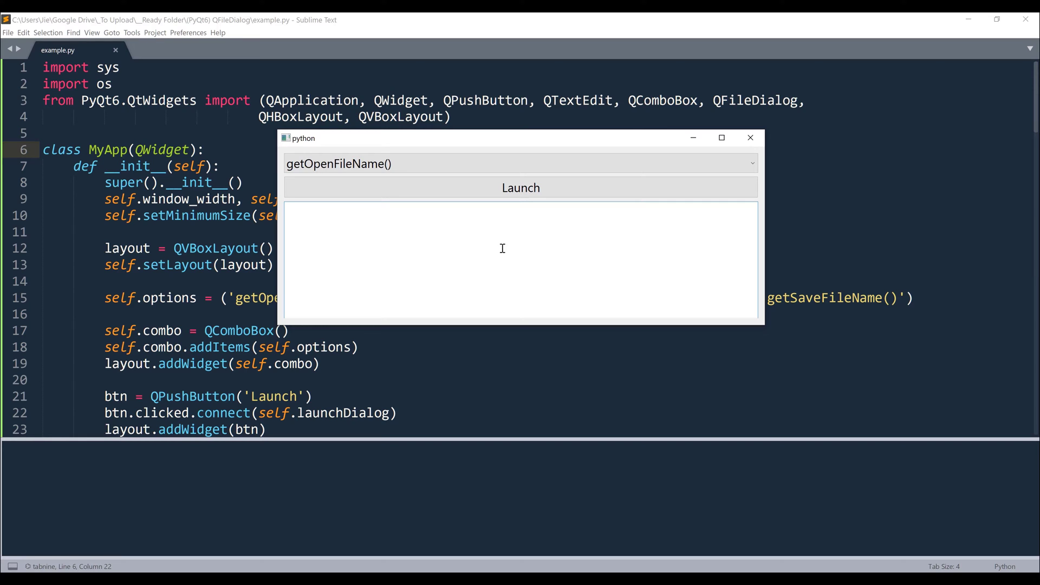
click(750, 139)
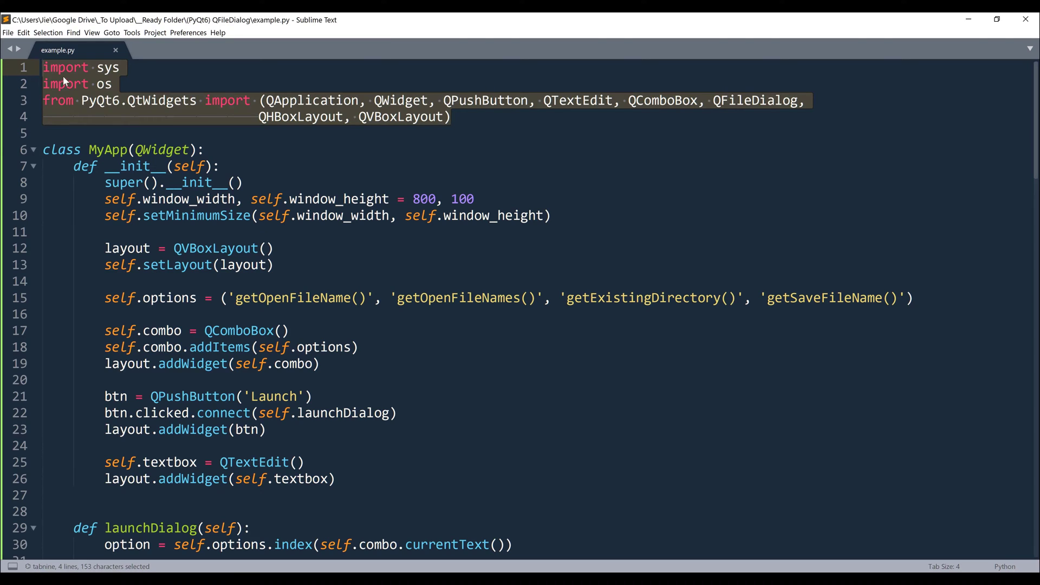
click(87, 83)
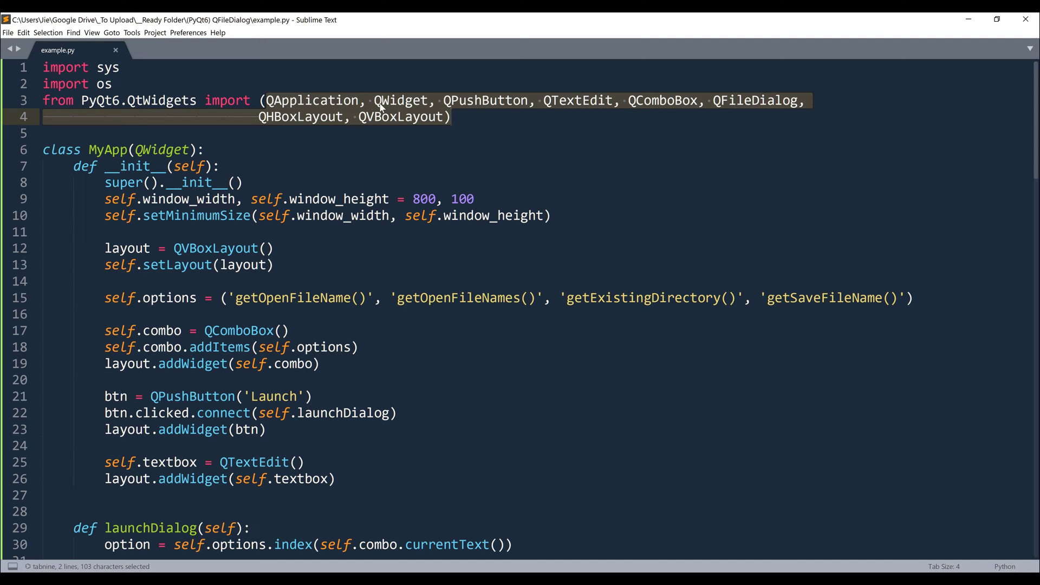
mouse_move(604, 103)
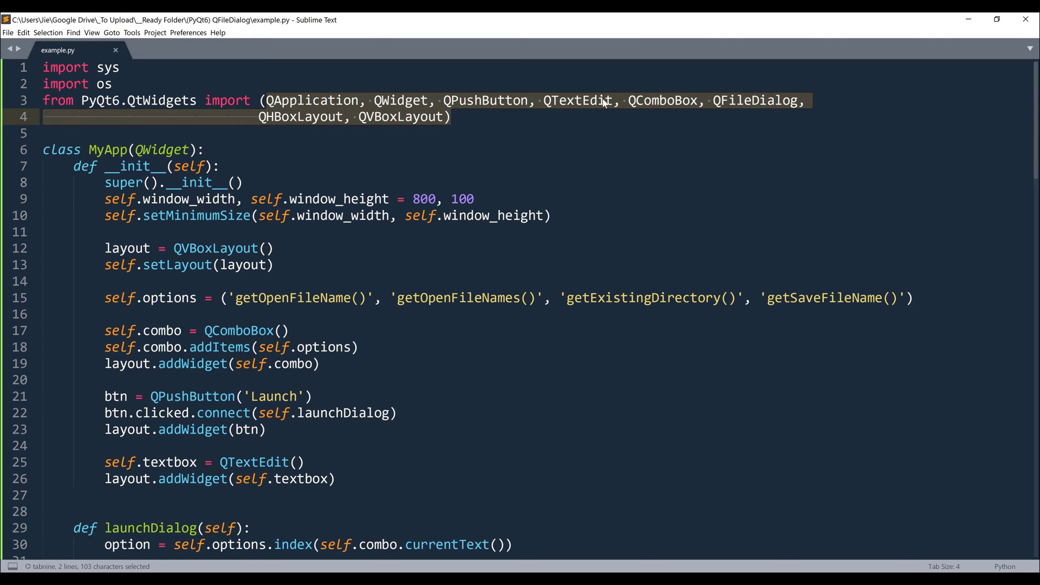
click(733, 100)
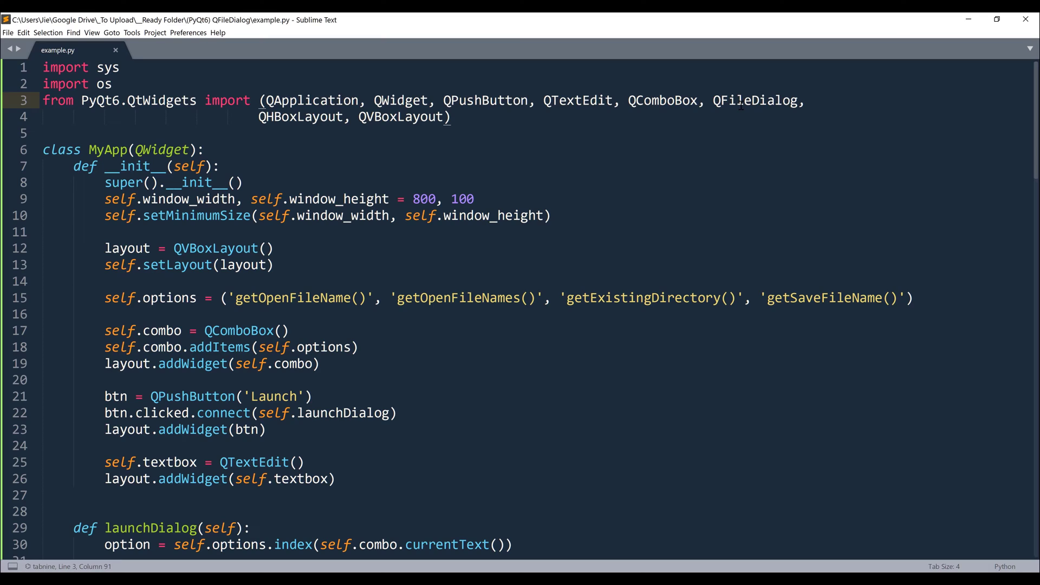
mouse_move(736, 101)
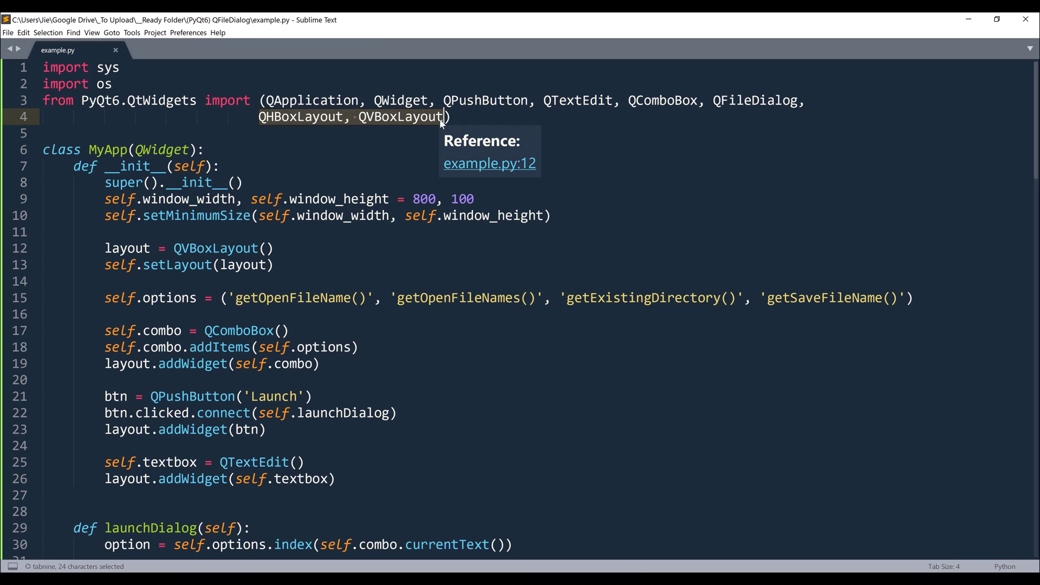
click(387, 475)
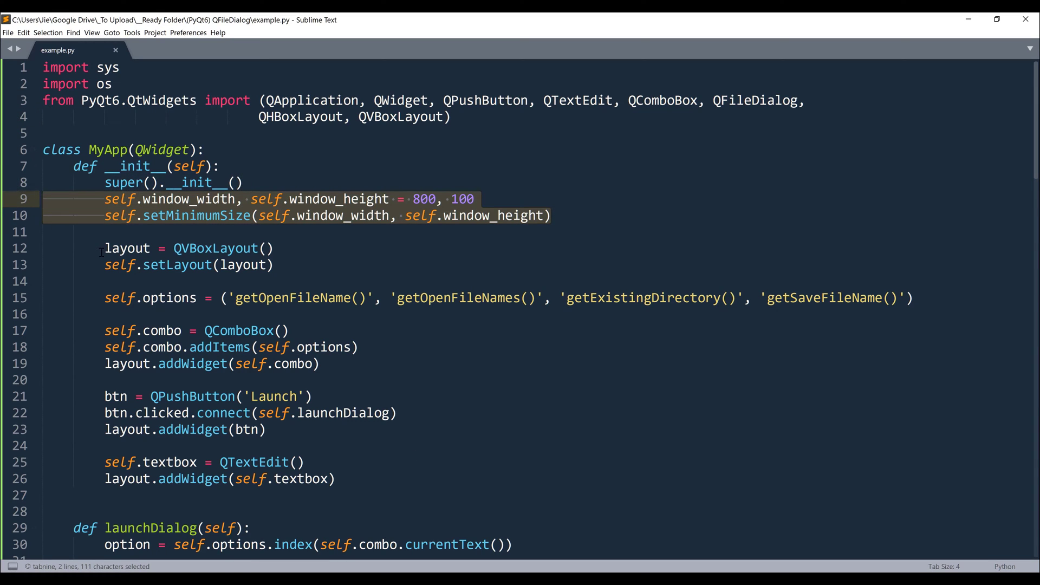
click(104, 298)
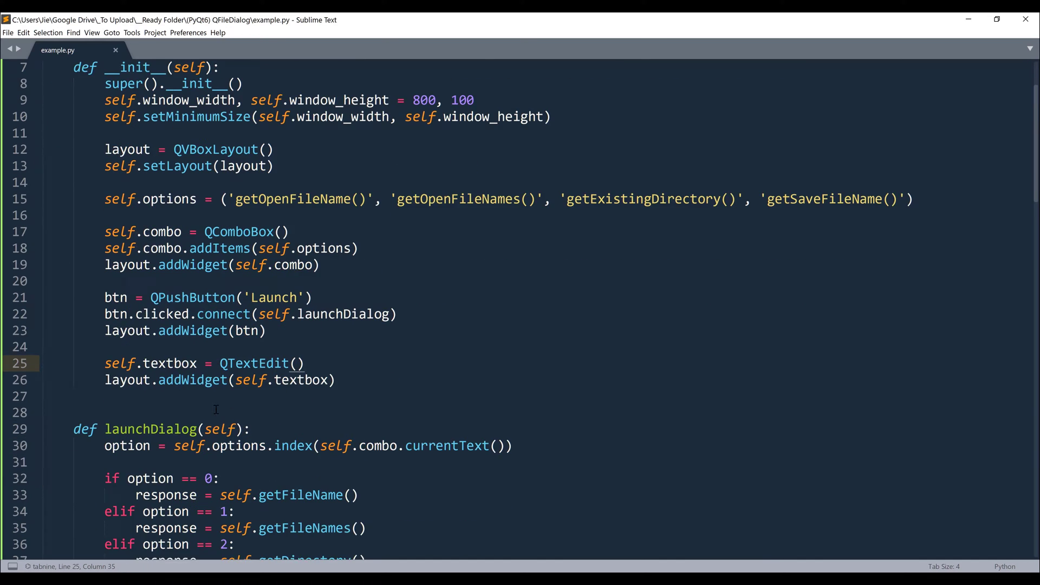
Step: Rerun the script to view its four dialog choices, then close the app window
scroll(down, 3)
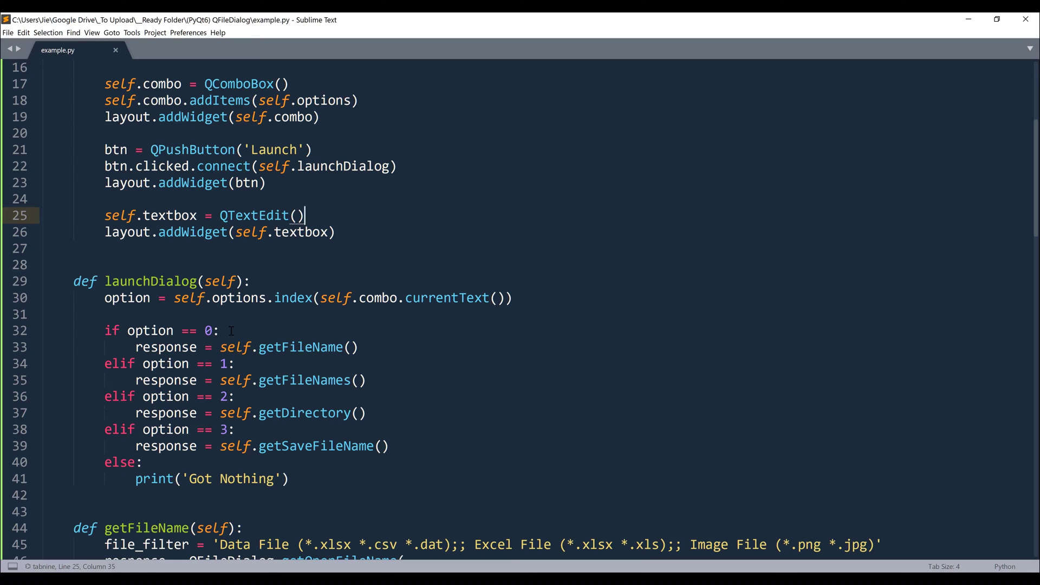
key(ctrl+b)
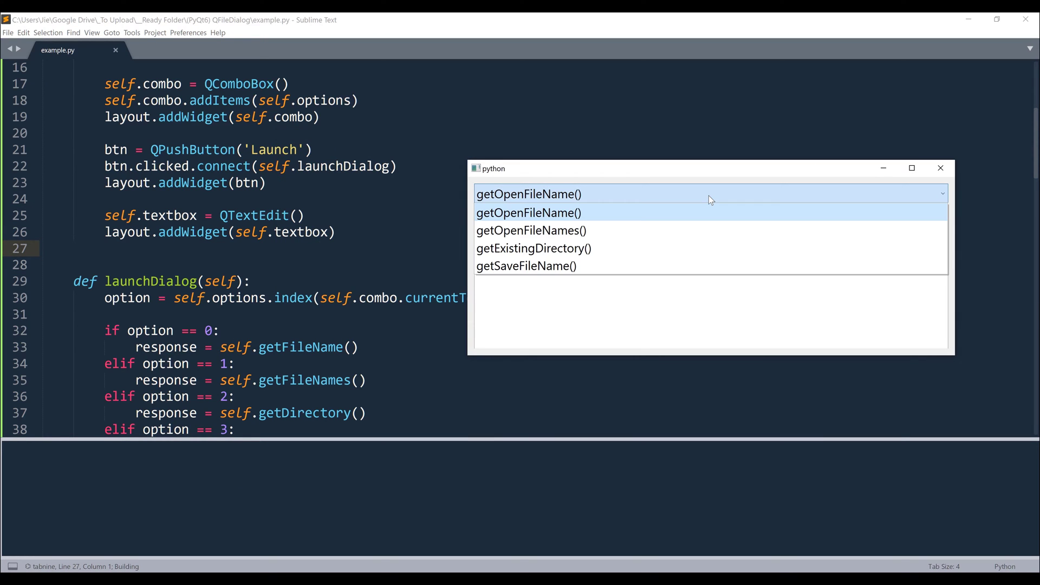
mouse_move(573, 213)
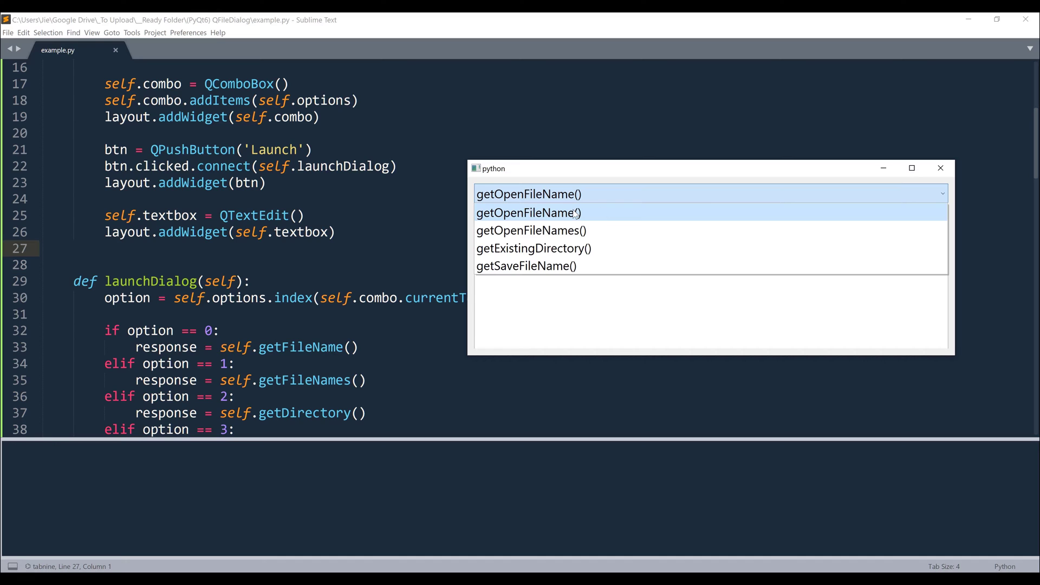
mouse_move(630, 248)
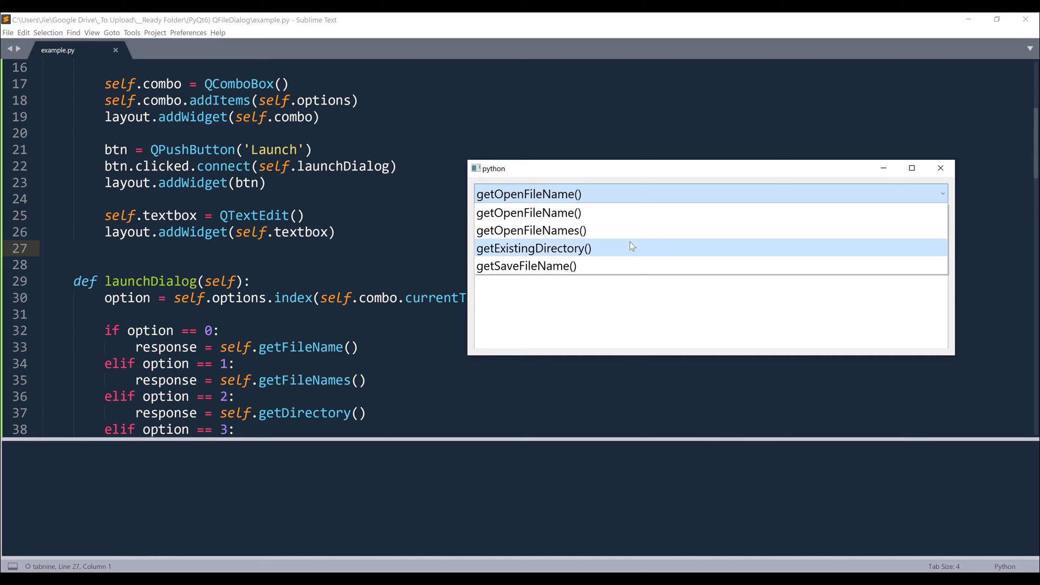
mouse_move(639, 259)
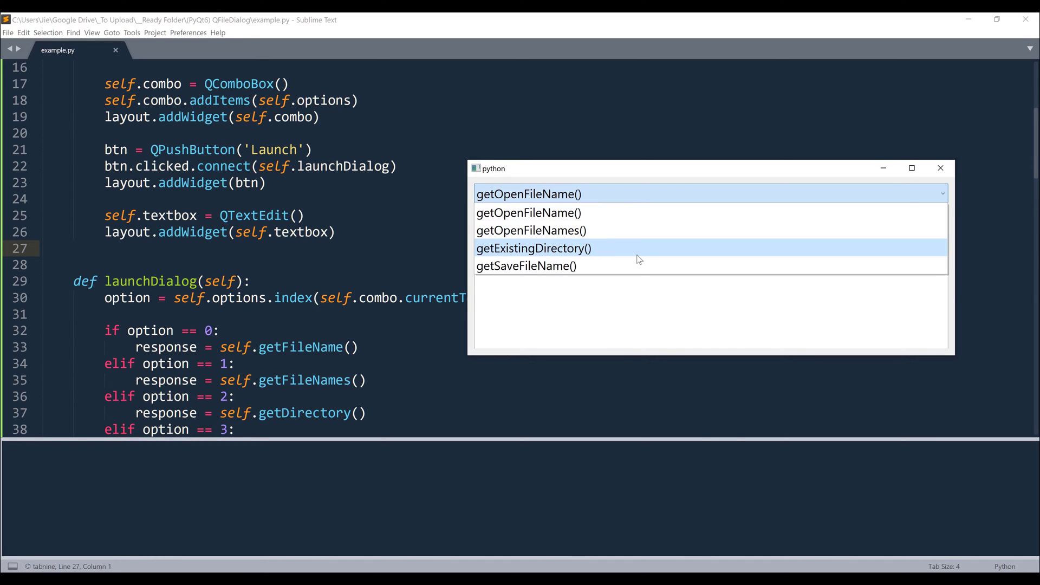
mouse_move(584, 213)
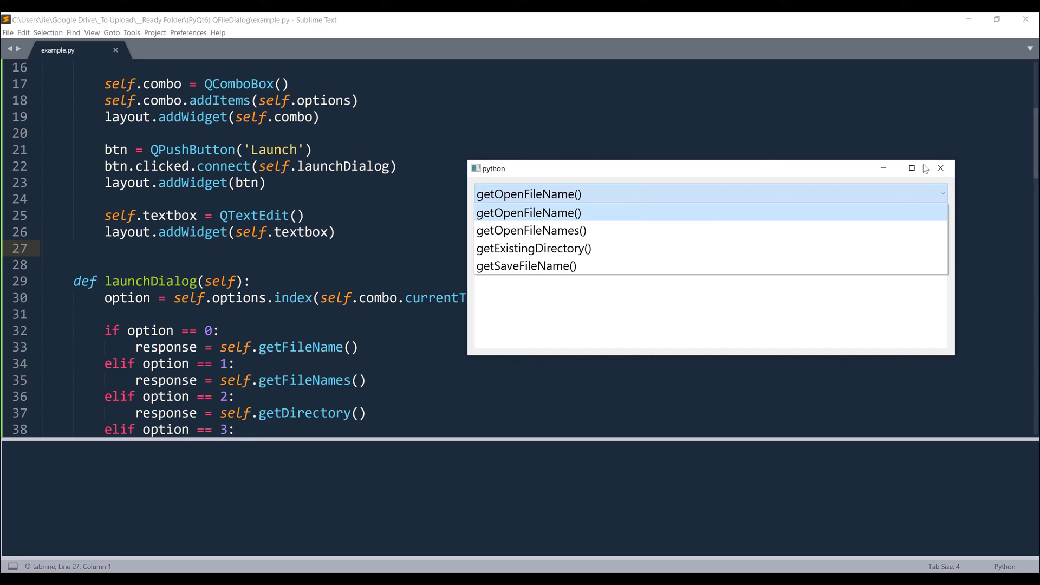
click(940, 168)
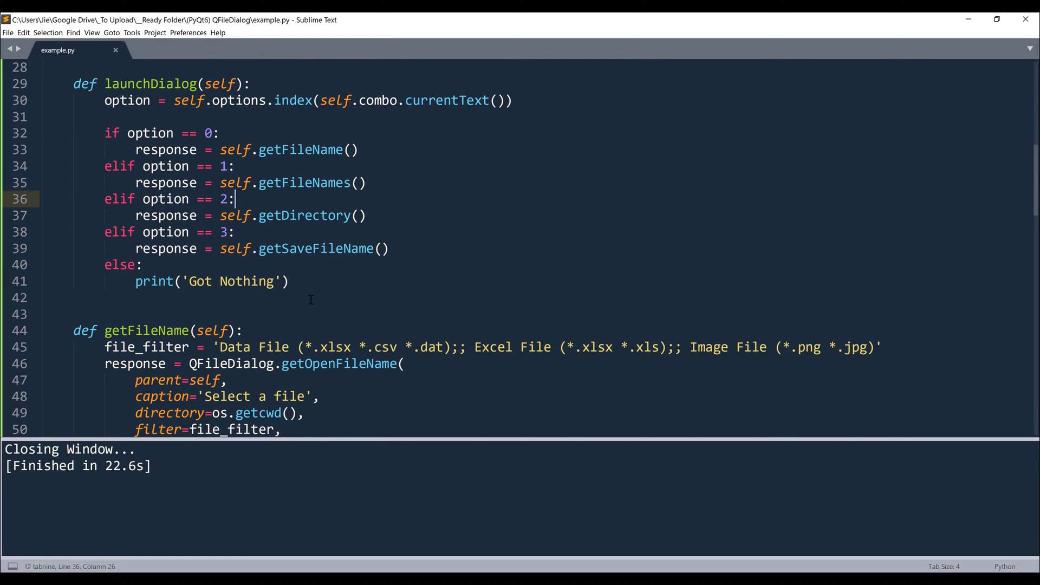
scroll(down, 3)
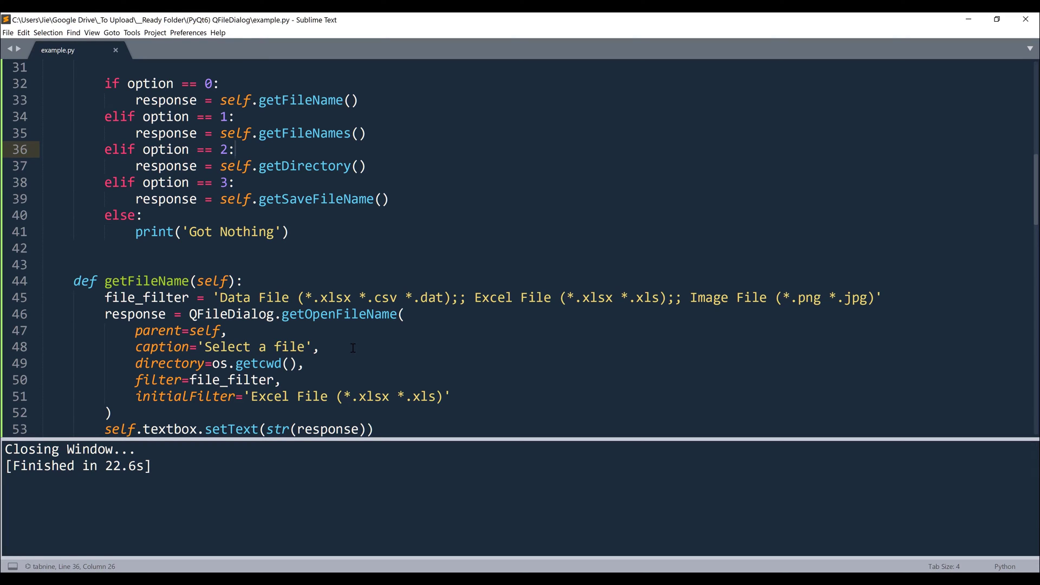
click(234, 148)
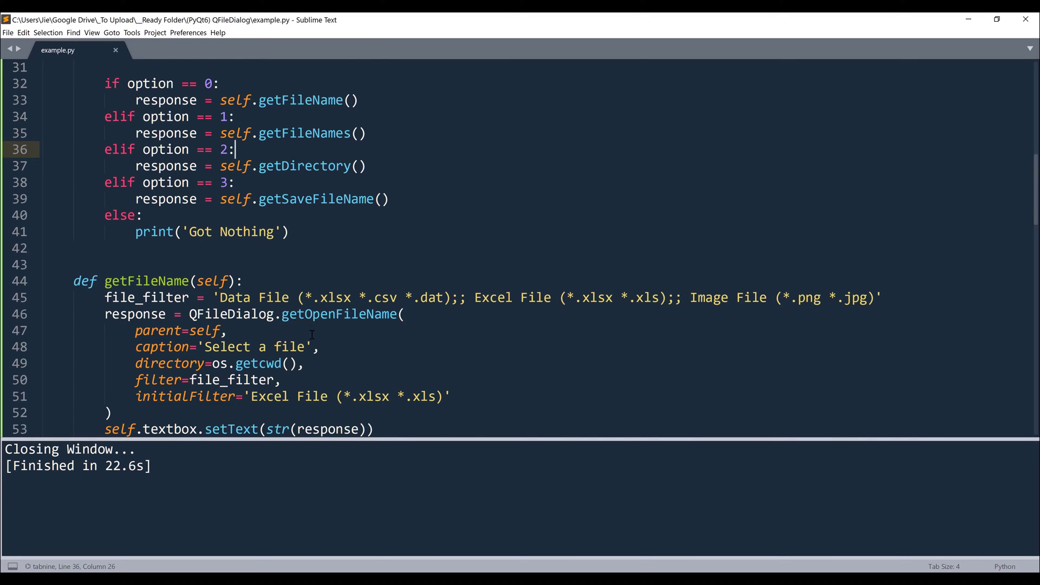
scroll(down, 3)
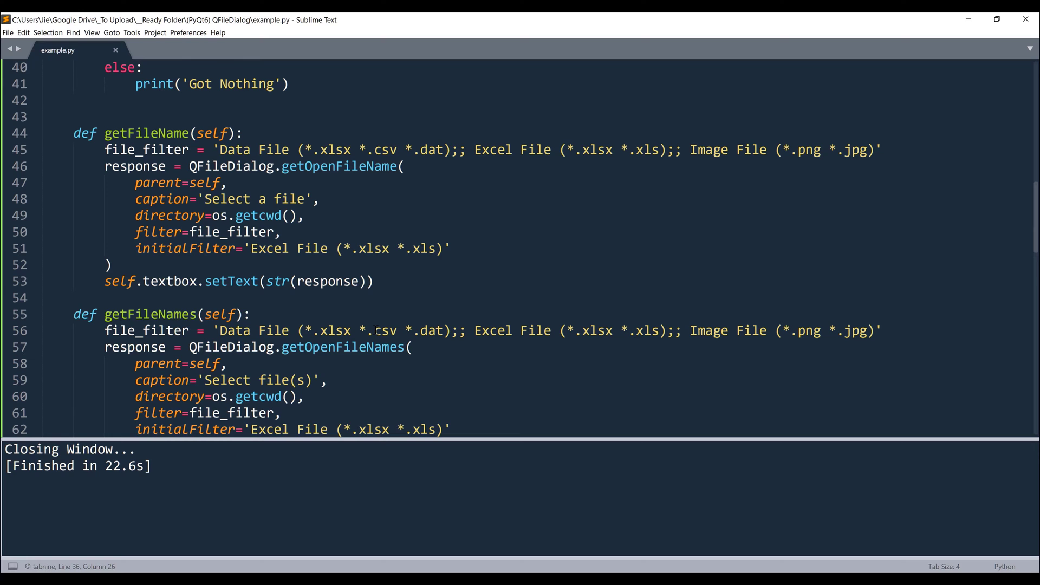
double_click(355, 346)
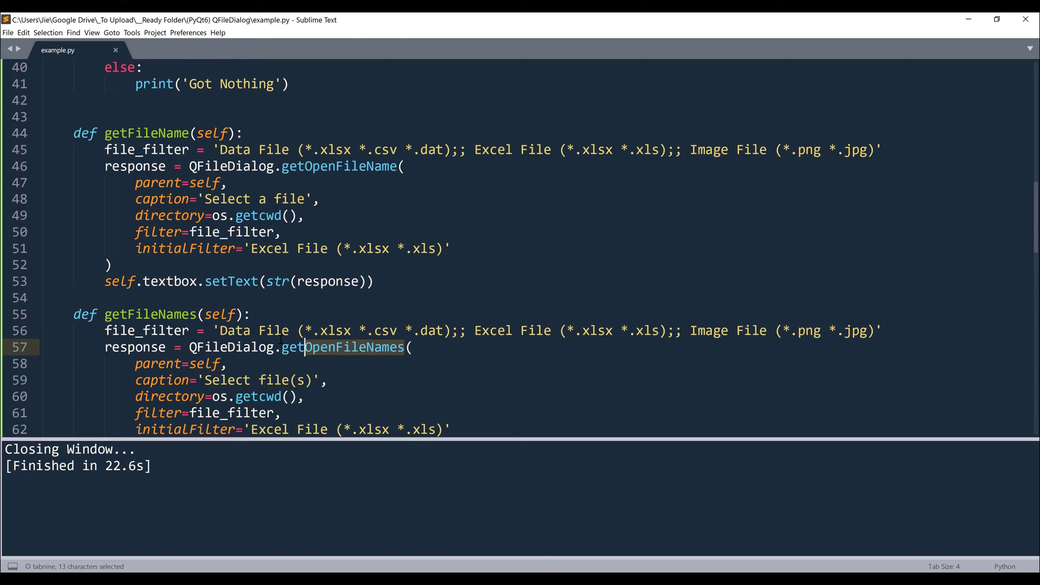
scroll(down, 3)
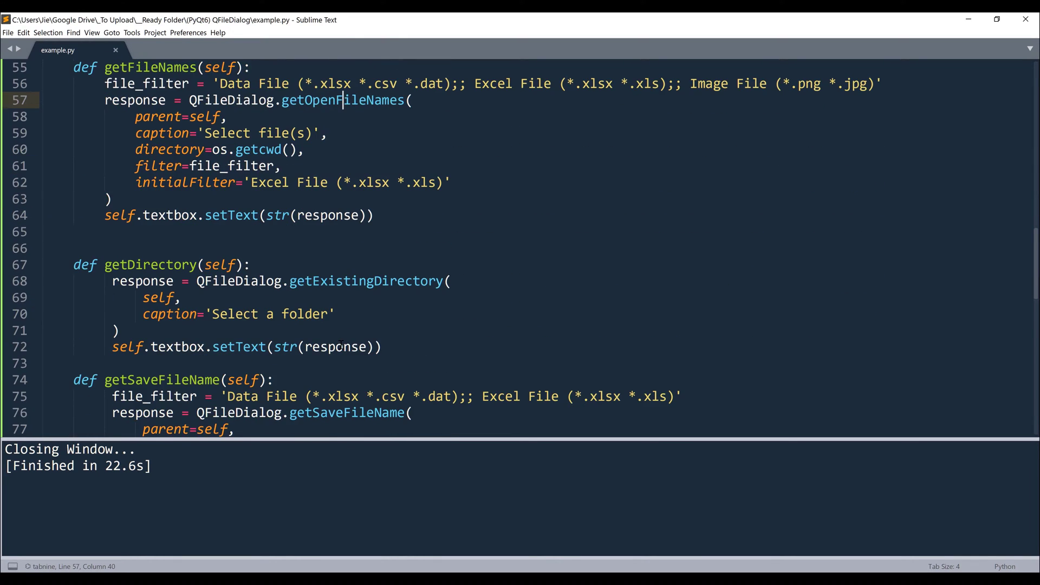
mouse_move(315, 297)
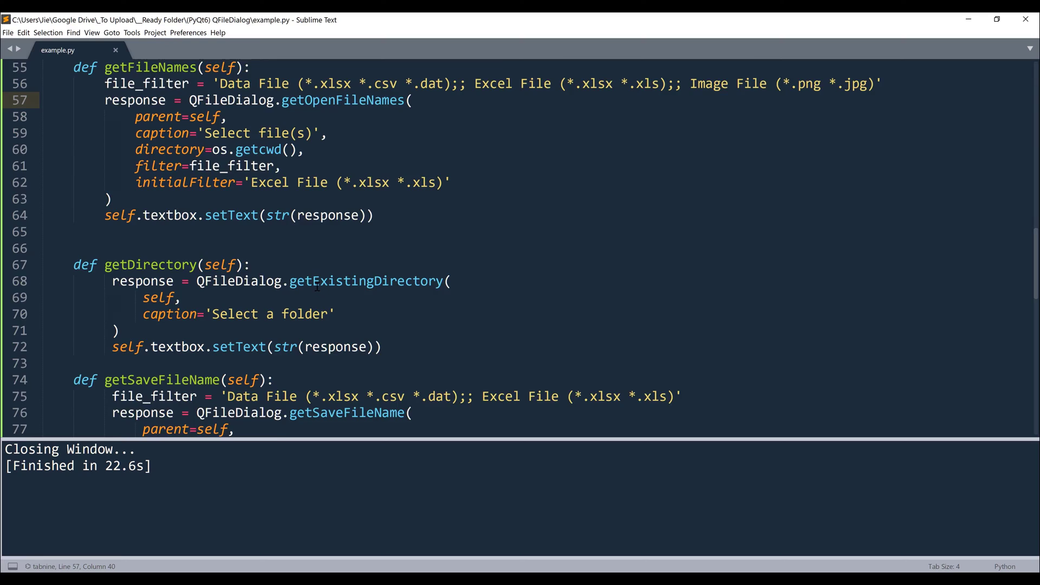
scroll(down, 3)
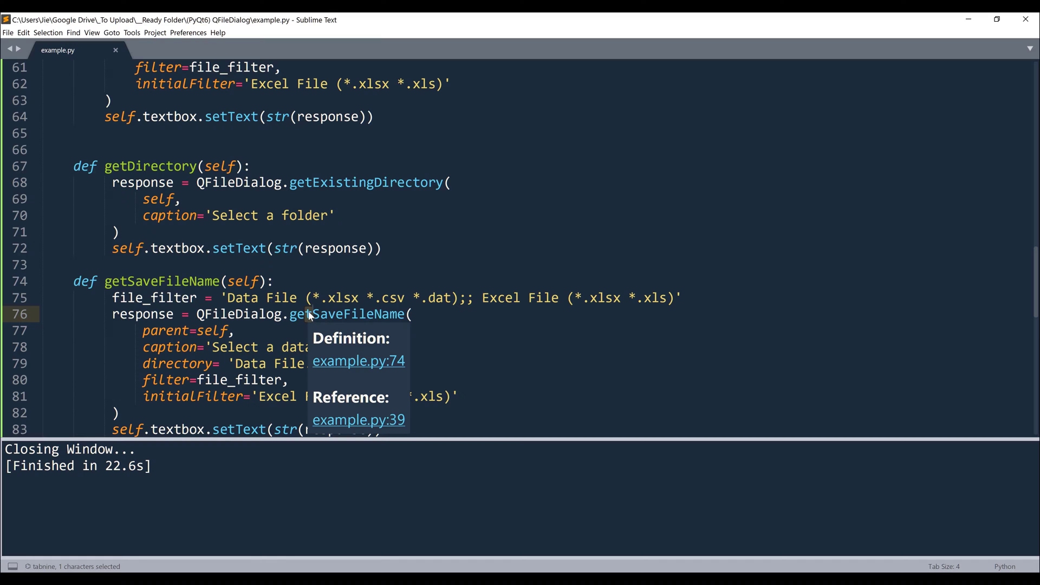
click(272, 281)
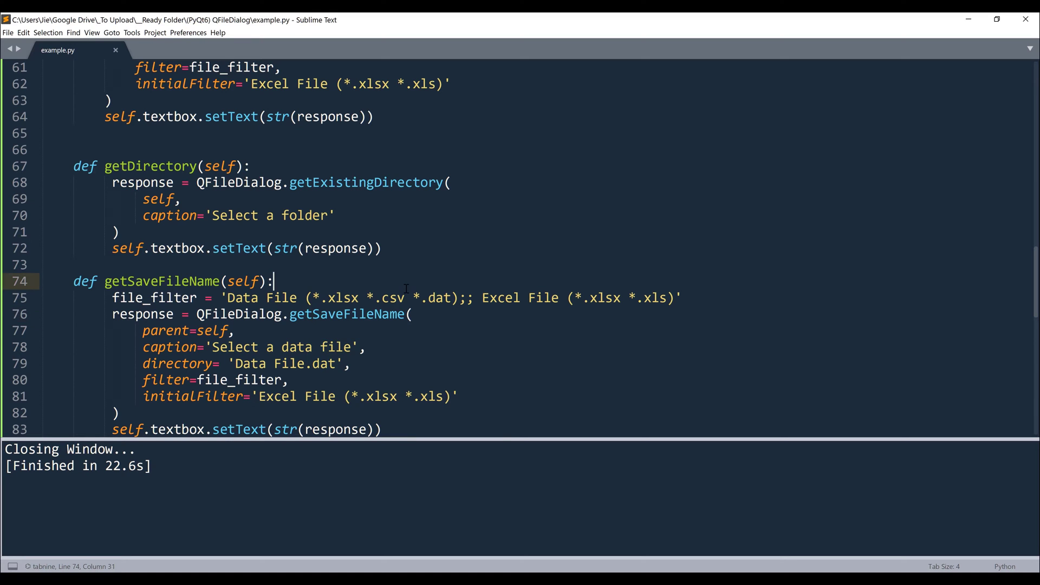
scroll(up, 3)
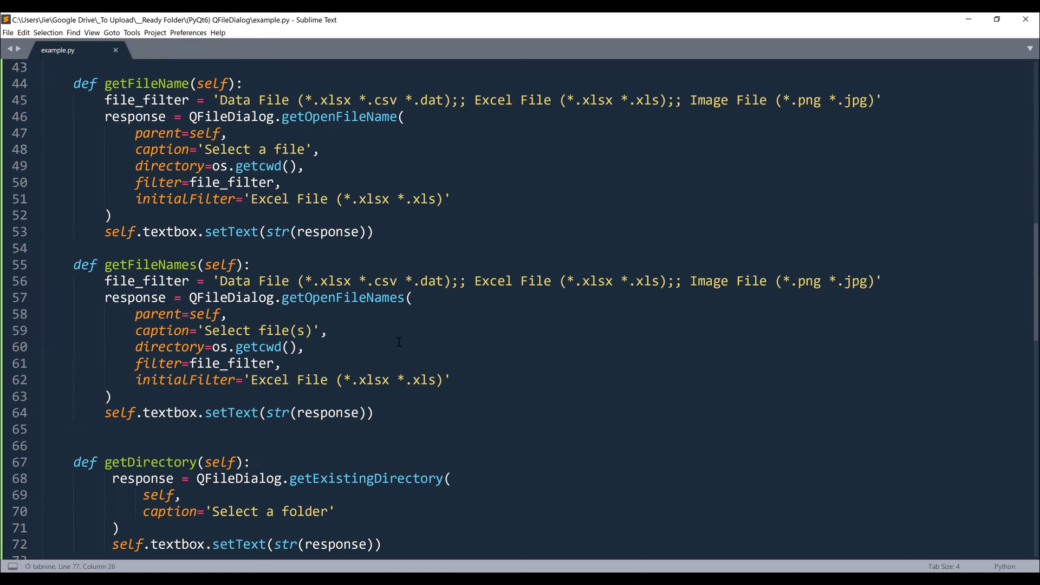
Step: Review getFileName's parameters and run the app with getOpenFileName() selected
scroll(up, 3)
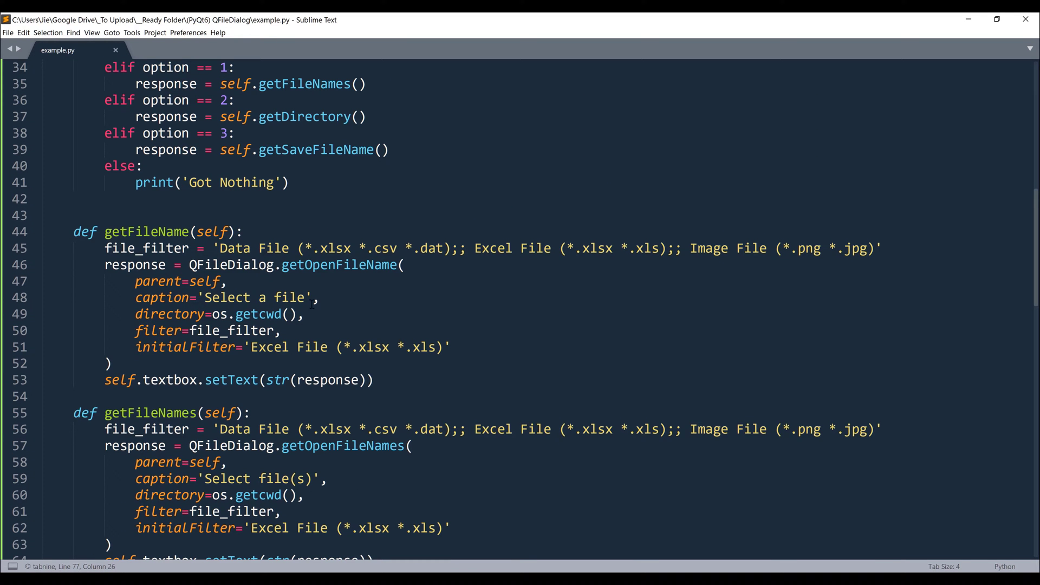
mouse_move(432, 300)
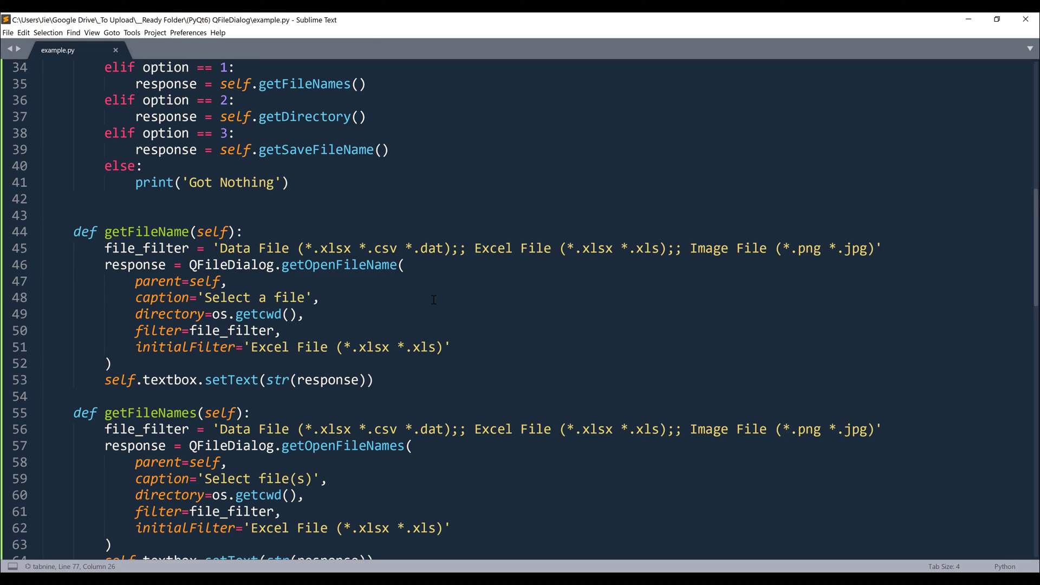
click(321, 298)
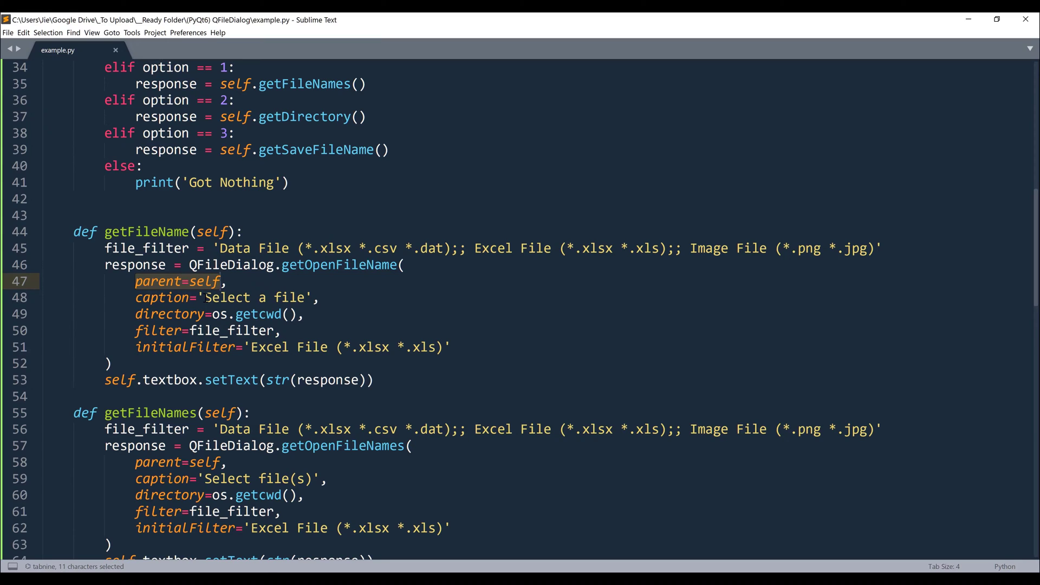
click(207, 298)
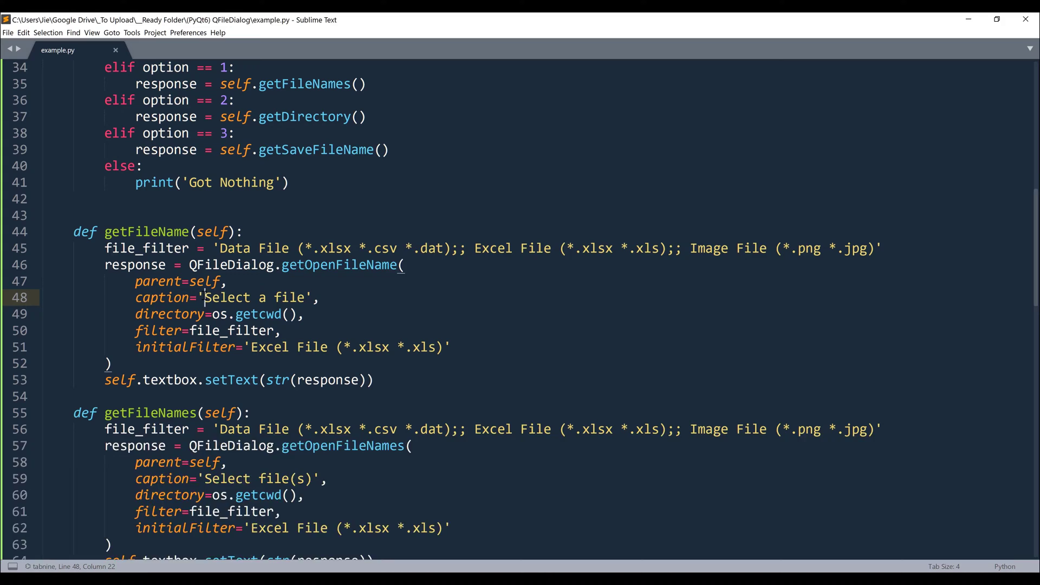
key(ctrl+b)
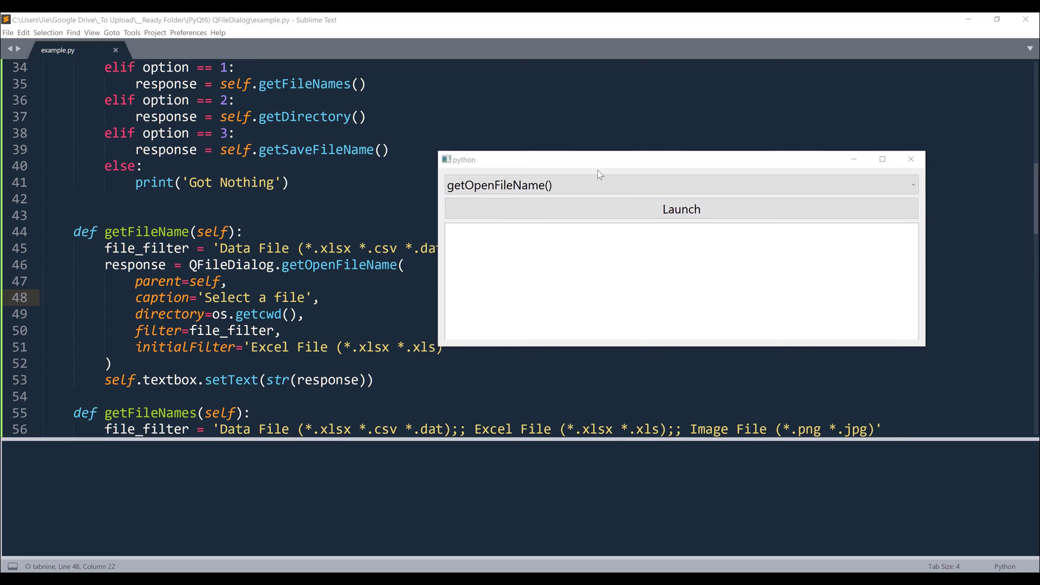
Step: Launch getOpenFileName() to bring up the Excel-filtered 'Select a file' dialog
click(681, 210)
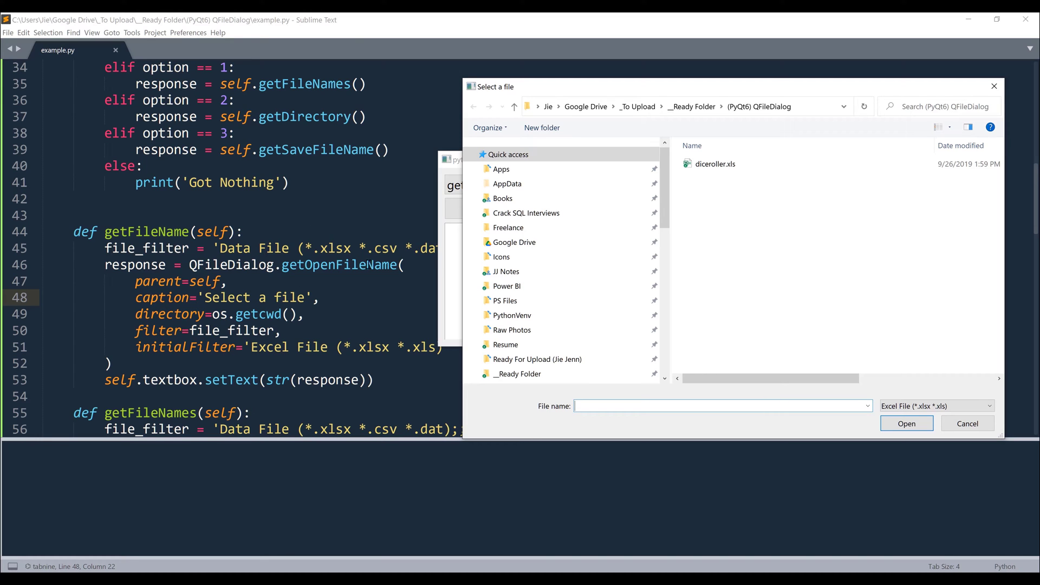
mouse_move(487, 95)
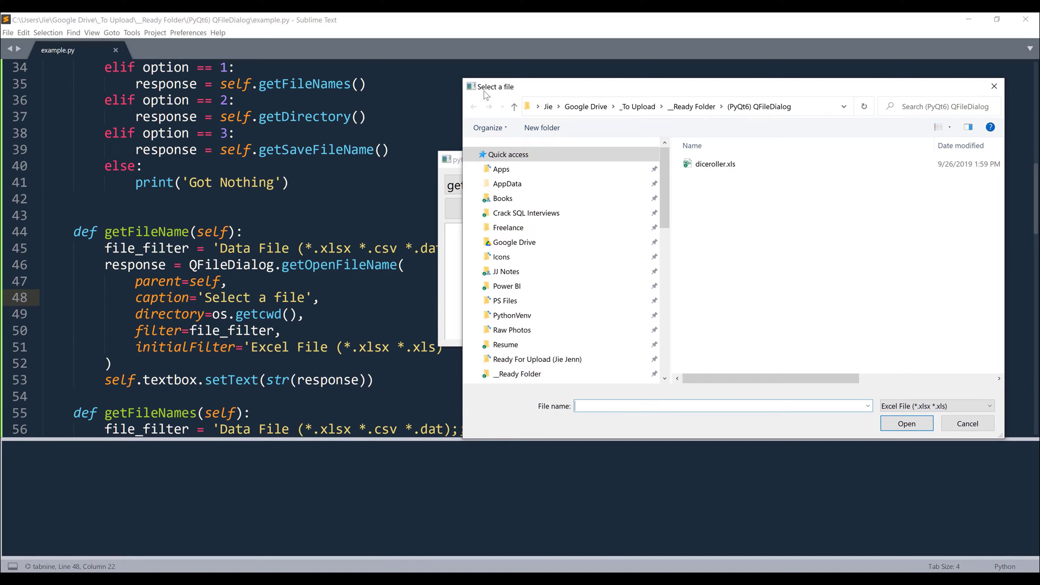
mouse_move(517, 92)
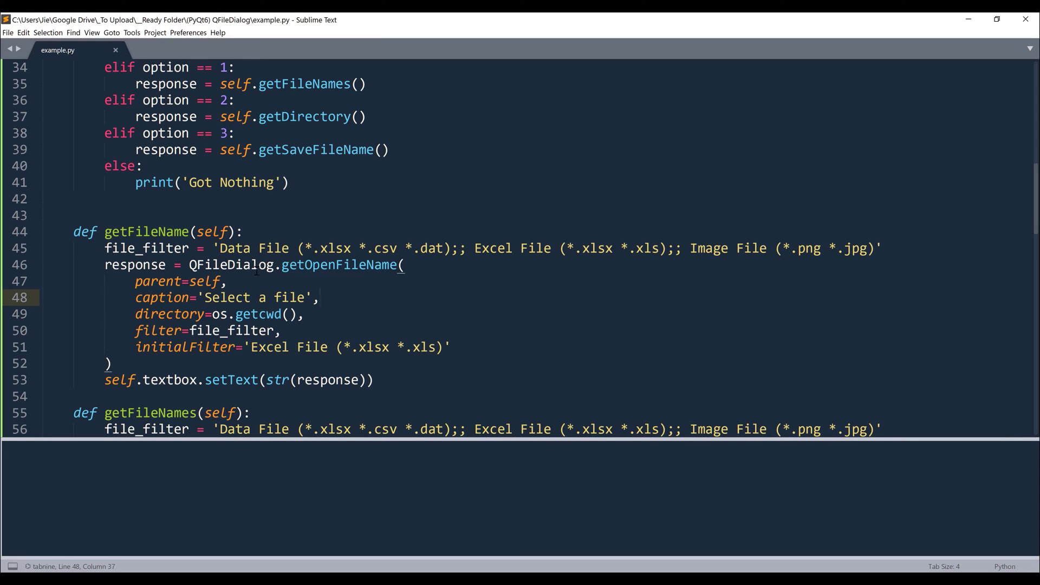
Step: Highlight the file_filter extensions in getFileName and reopen the Excel-filtered file dialog
click(319, 297)
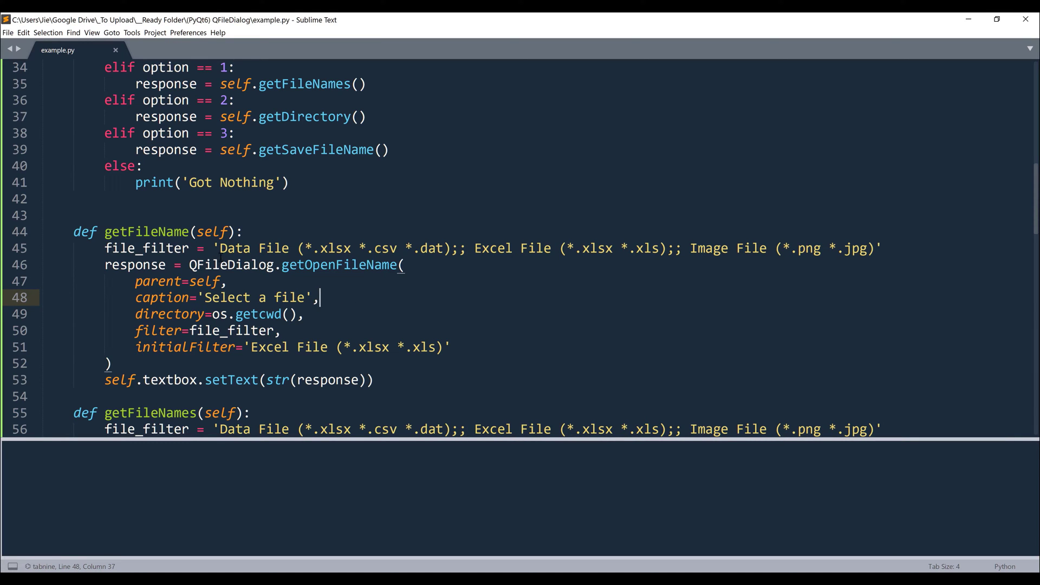
double_click(234, 248)
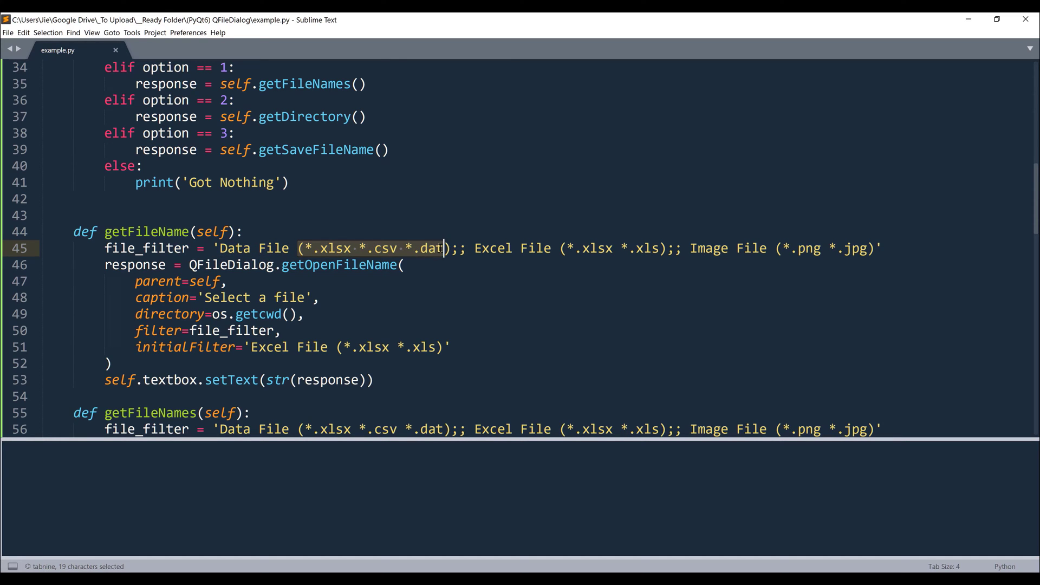
click(444, 248)
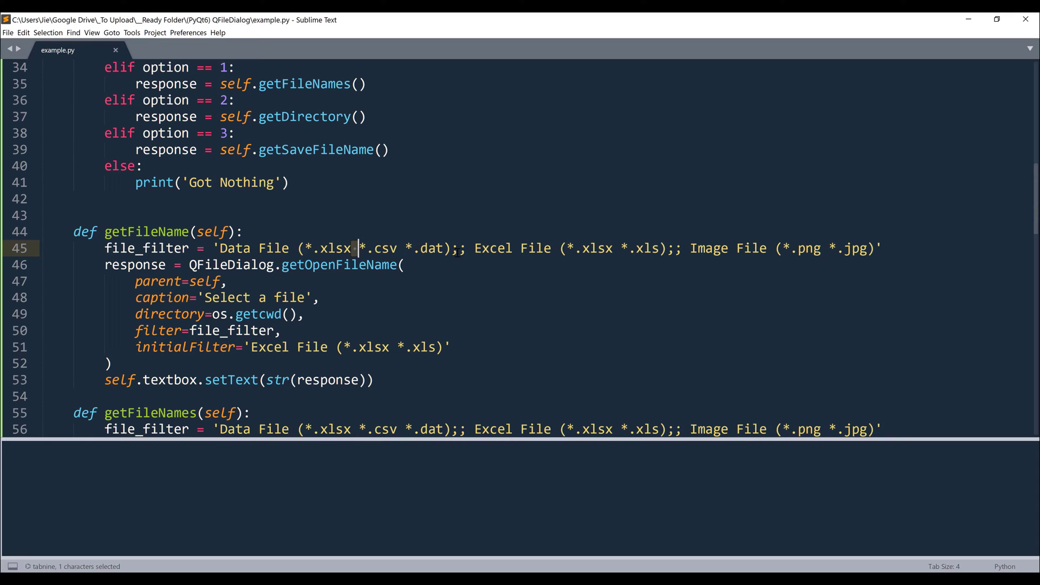
click(474, 249)
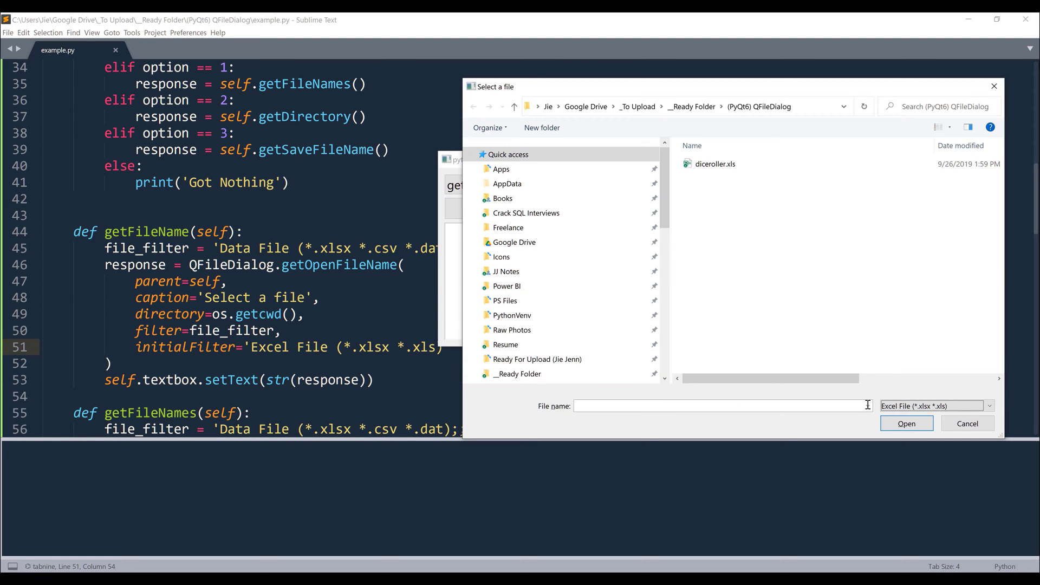
Step: Choose diceroller.xls in the 'Select a file' dialog and open it
click(966, 423)
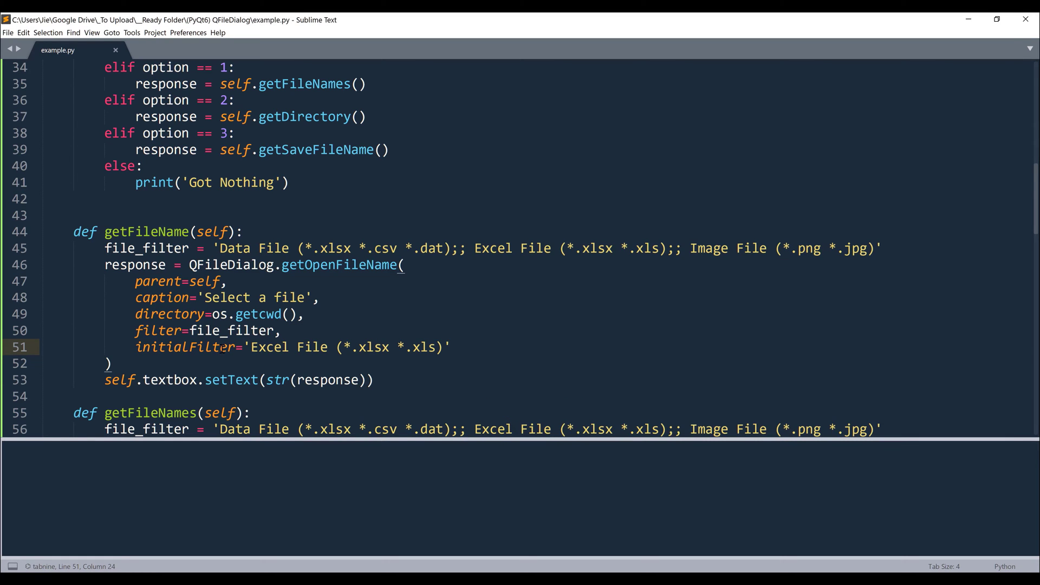
mouse_move(766, 529)
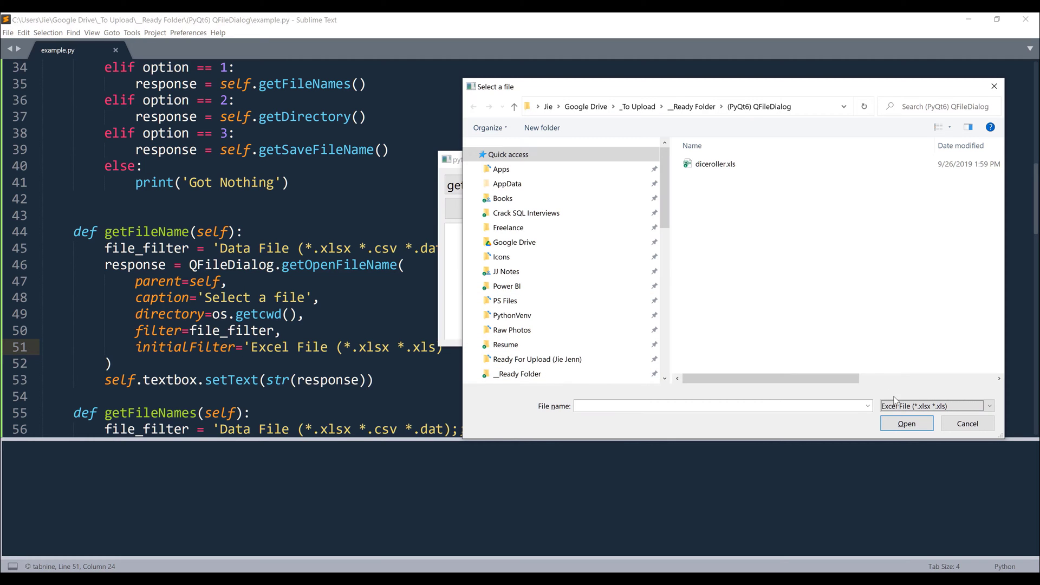
click(932, 406)
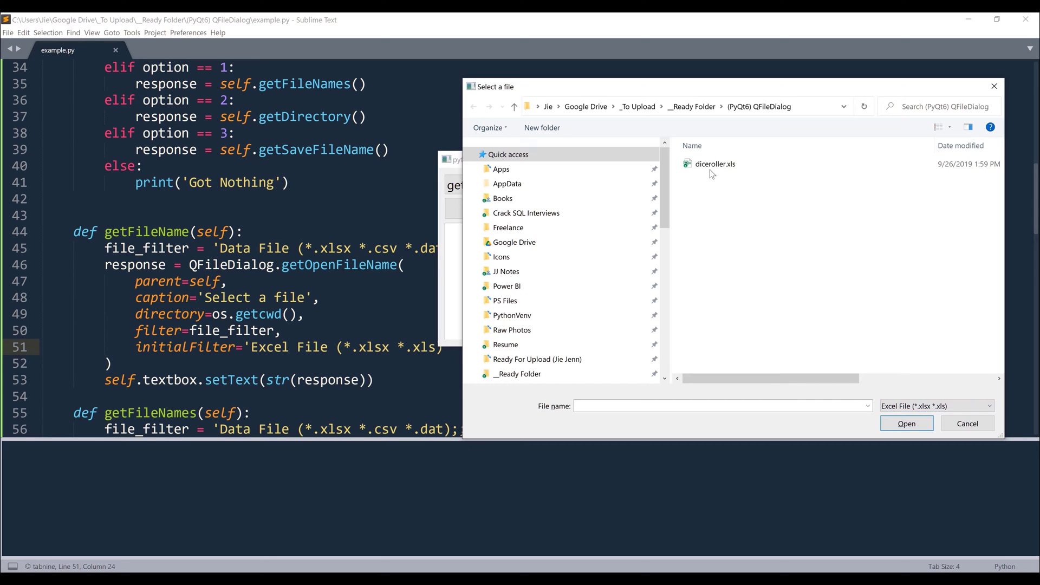
click(715, 163)
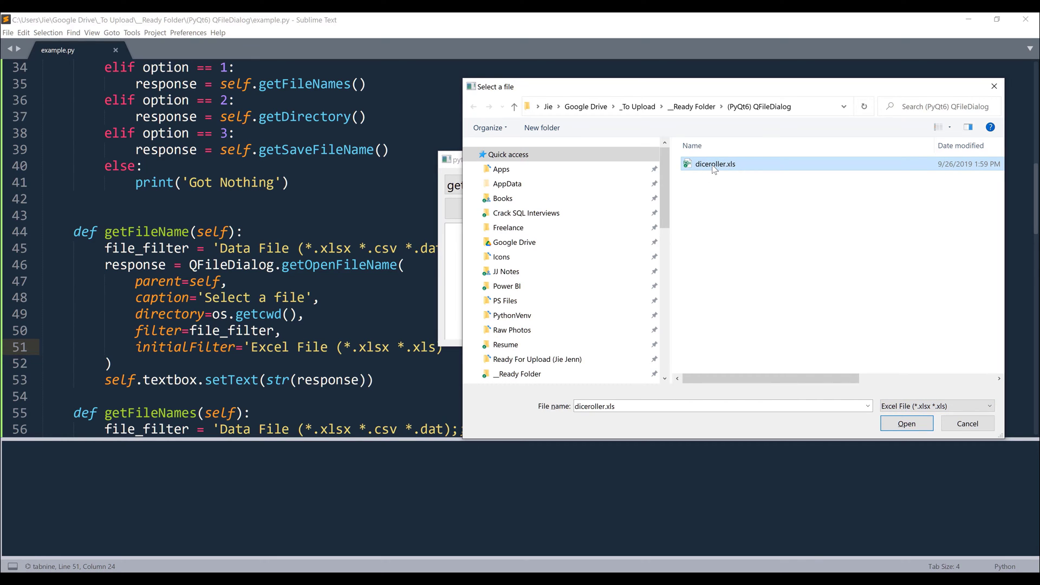
click(906, 423)
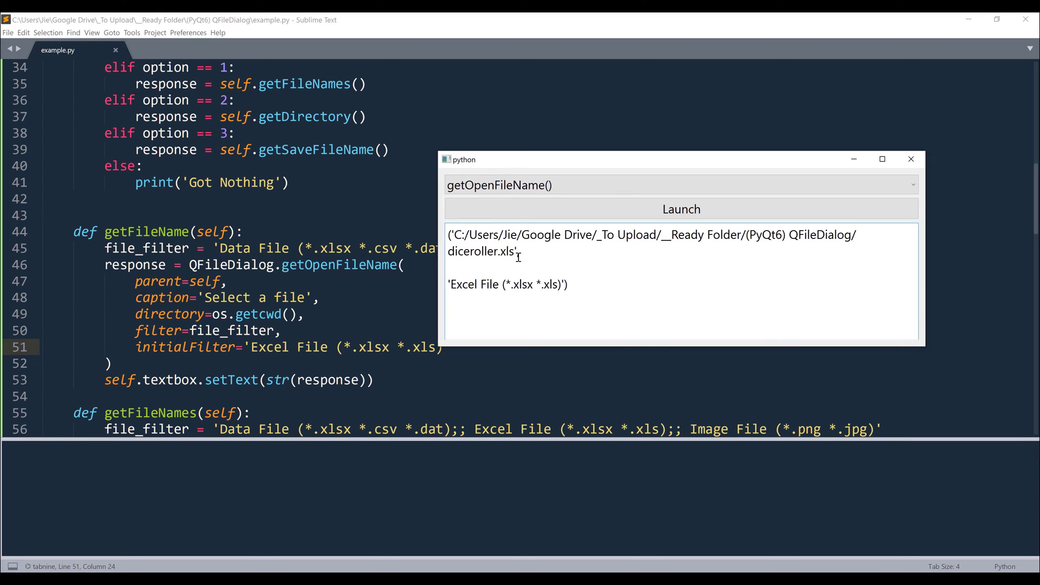
Step: Highlight the returned diceroller.xls path and Excel File filter in the text box
double_click(650, 242)
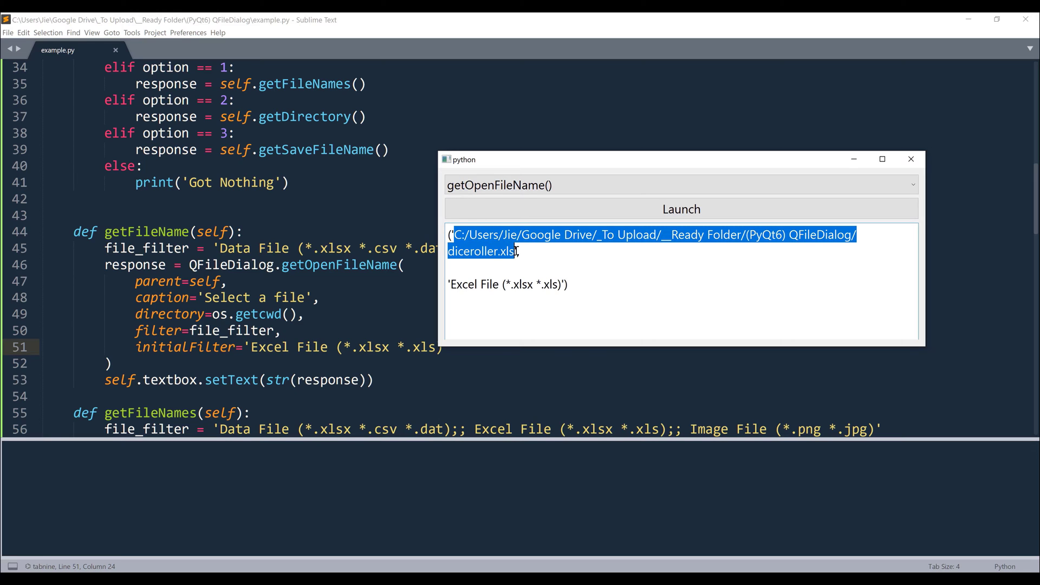
click(562, 284)
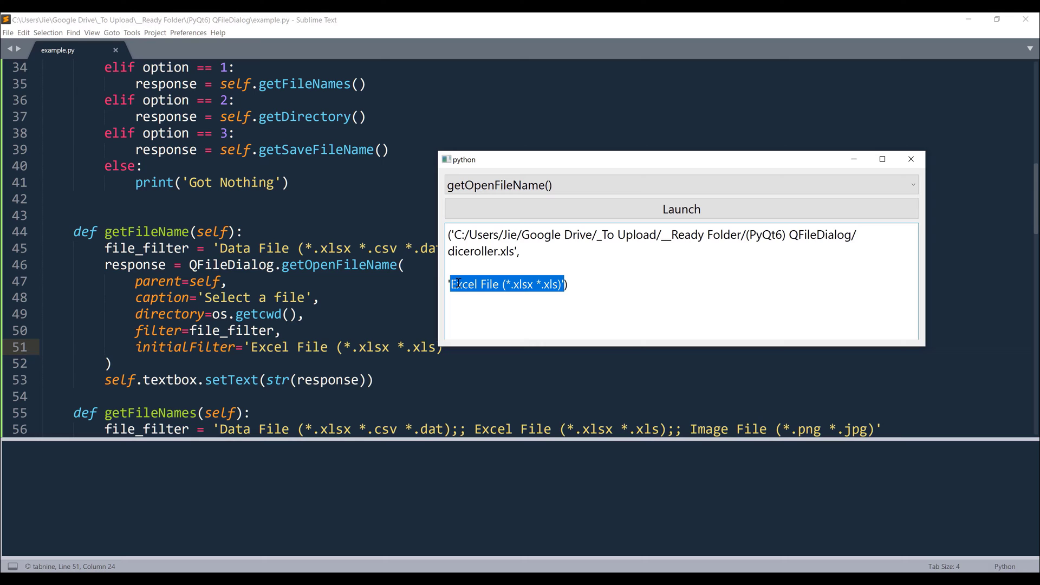
click(680, 209)
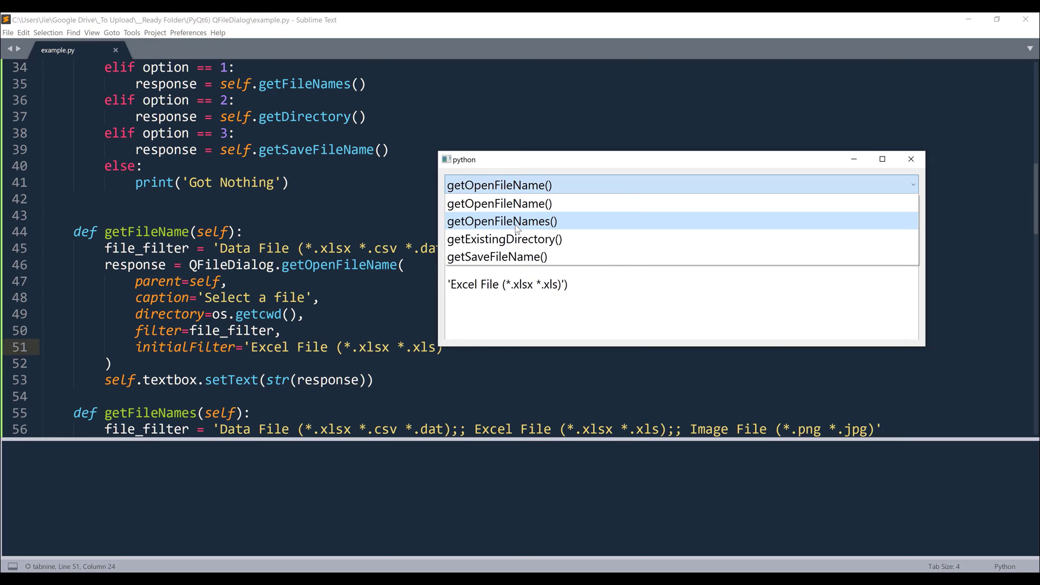
Step: Choose getOpenFileNames() and open all three image files at once
click(502, 221)
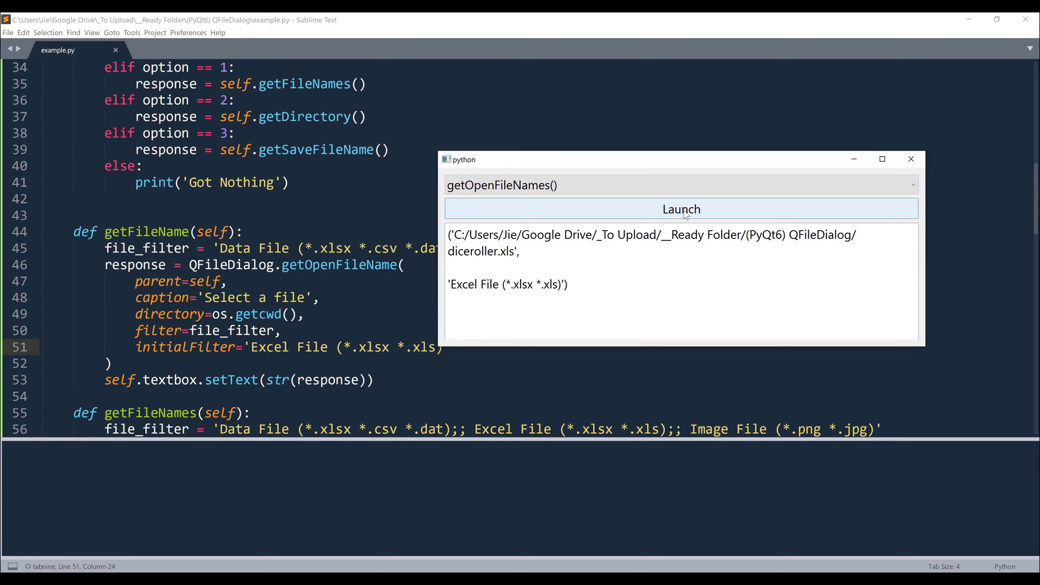
mouse_move(727, 223)
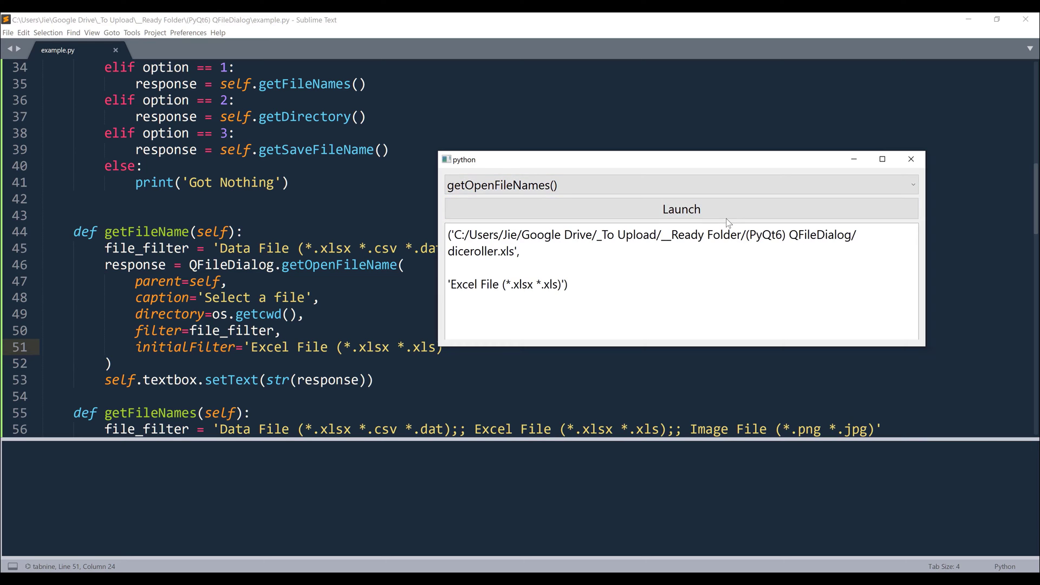
click(681, 209)
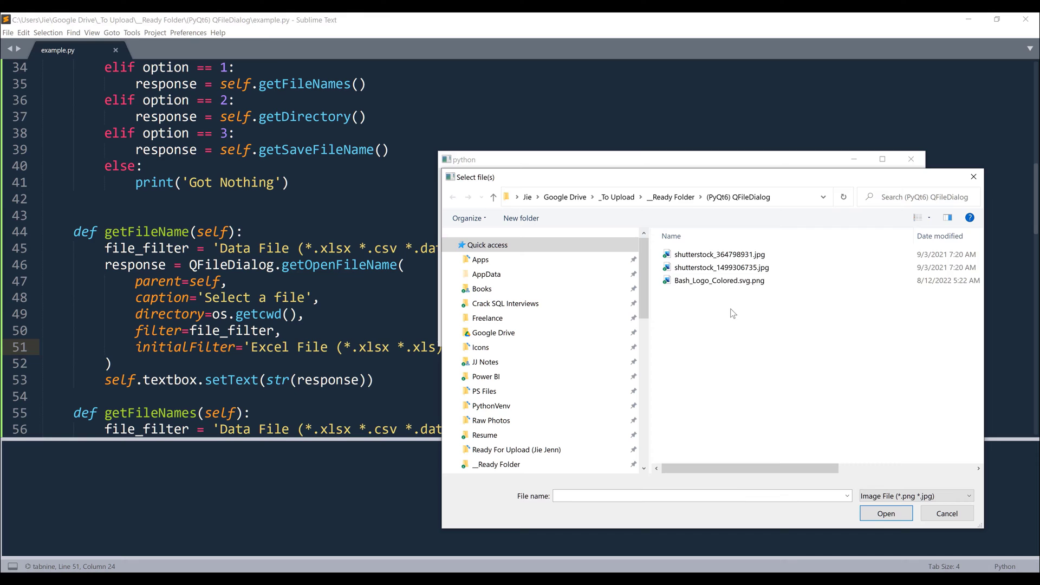
key(ctrl+a)
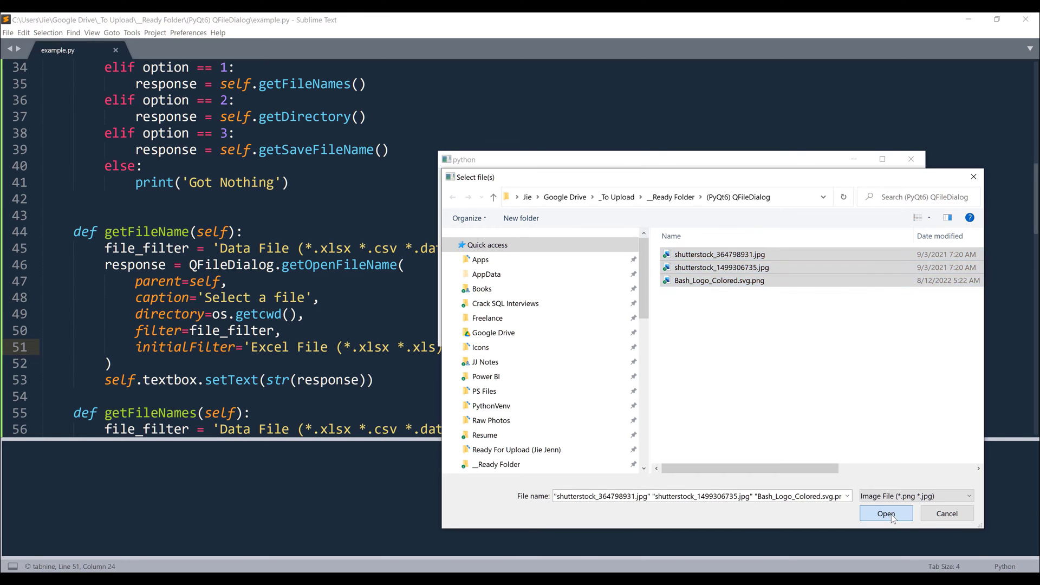
click(886, 514)
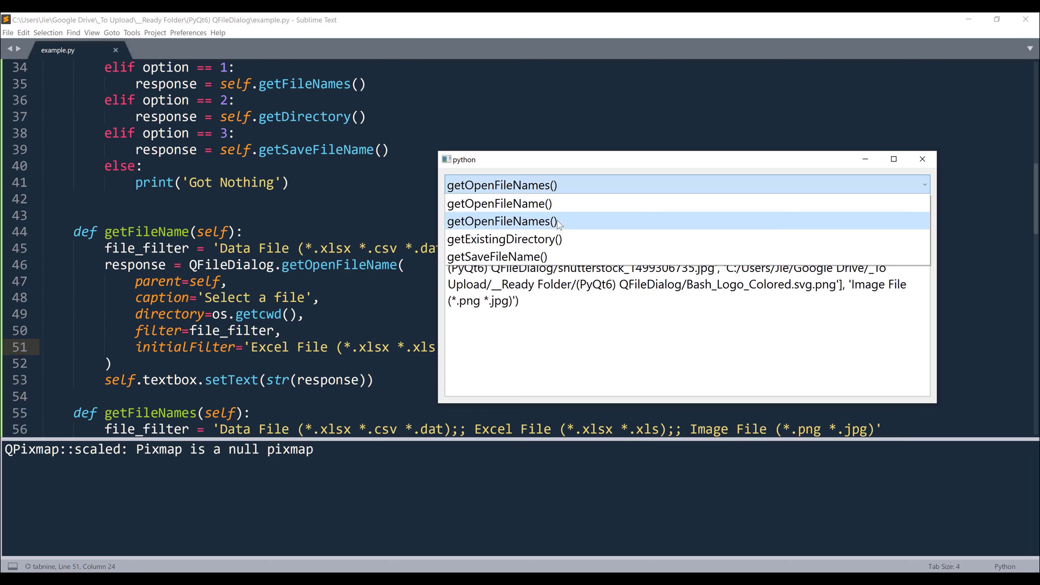
Step: Choose getExistingDirectory() and accept the current project folder in 'Select a folder'
click(505, 239)
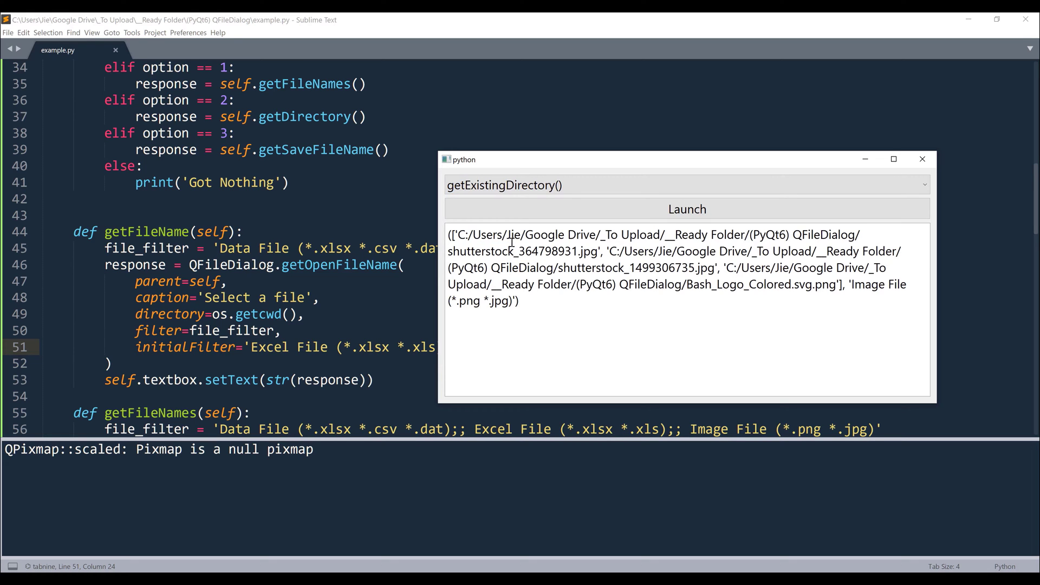
click(687, 209)
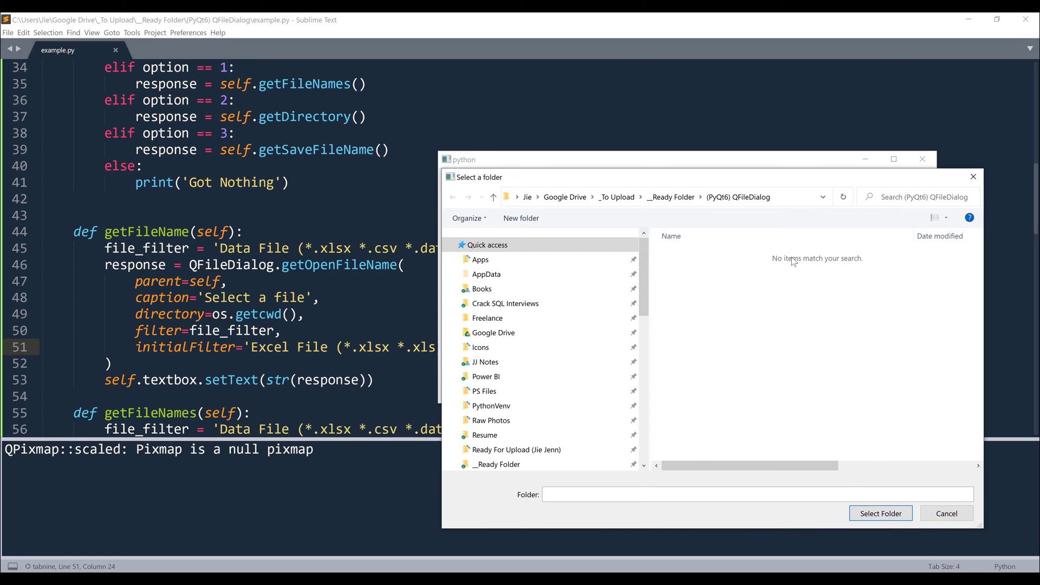
mouse_move(864, 408)
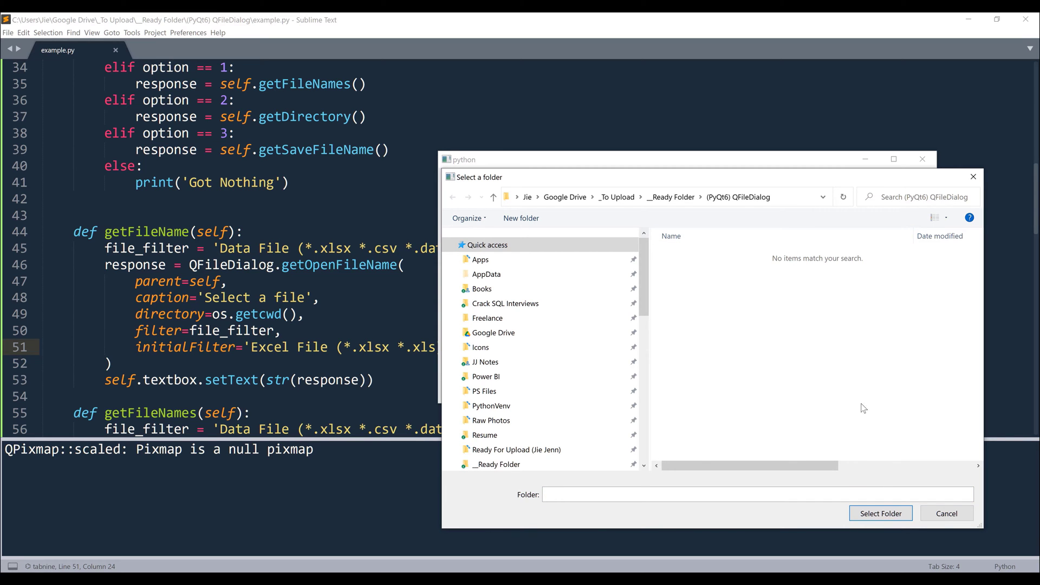
click(880, 513)
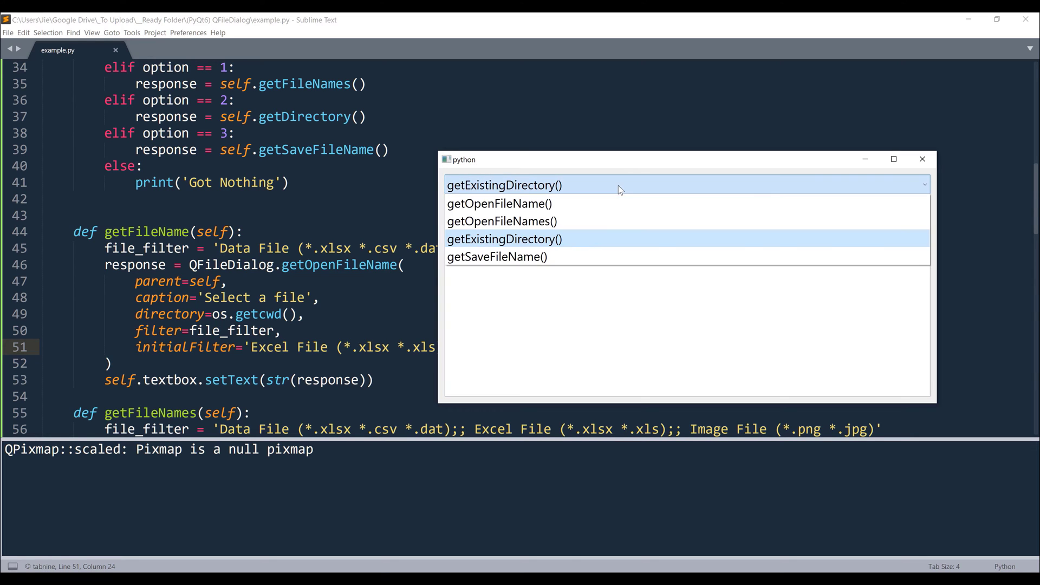
mouse_move(496, 256)
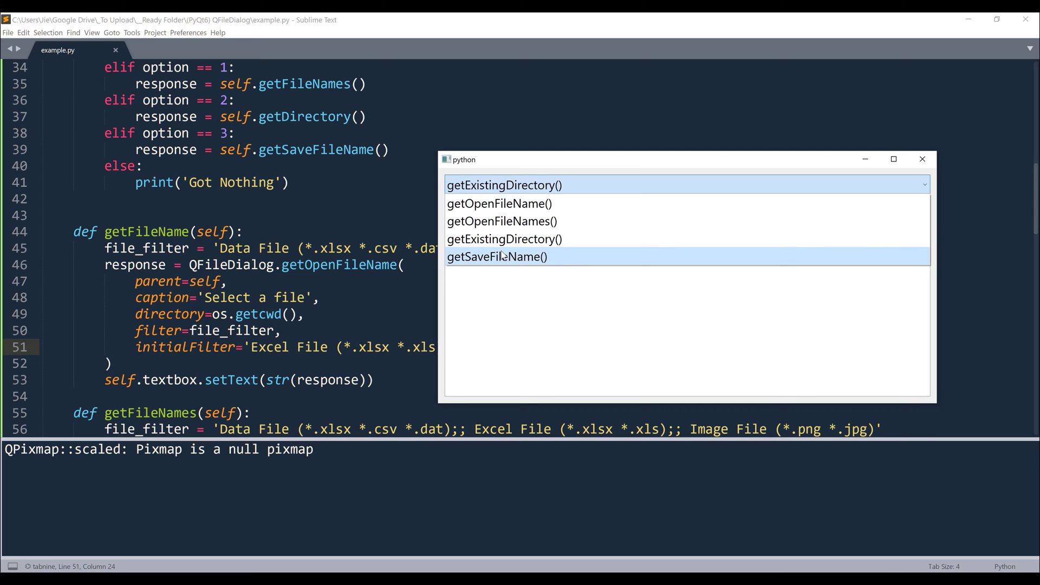
Step: Save as abc.xlsx through getSaveFileName(), then close the example app
click(496, 257)
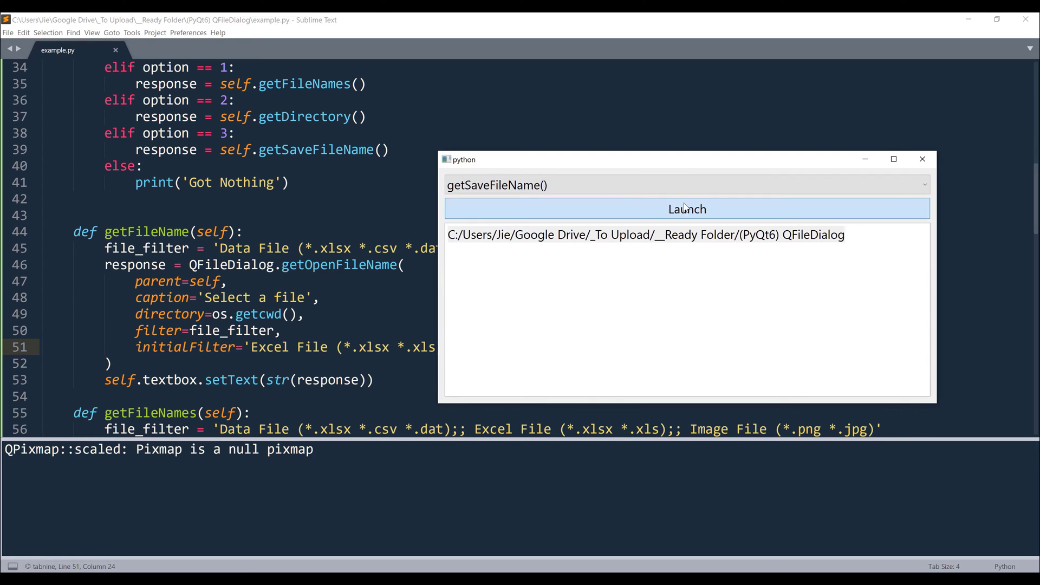
click(687, 209)
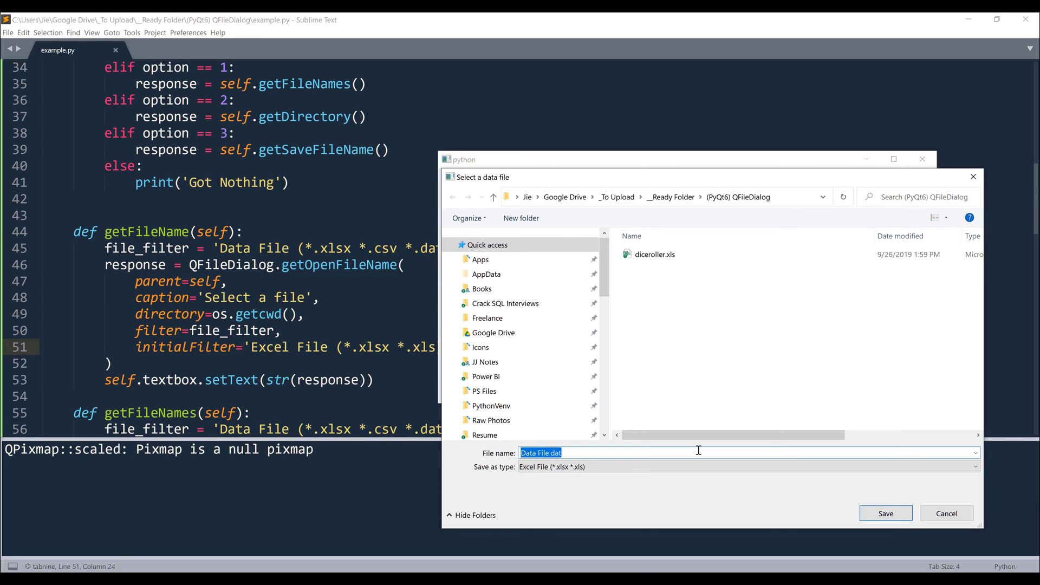
key(Delete)
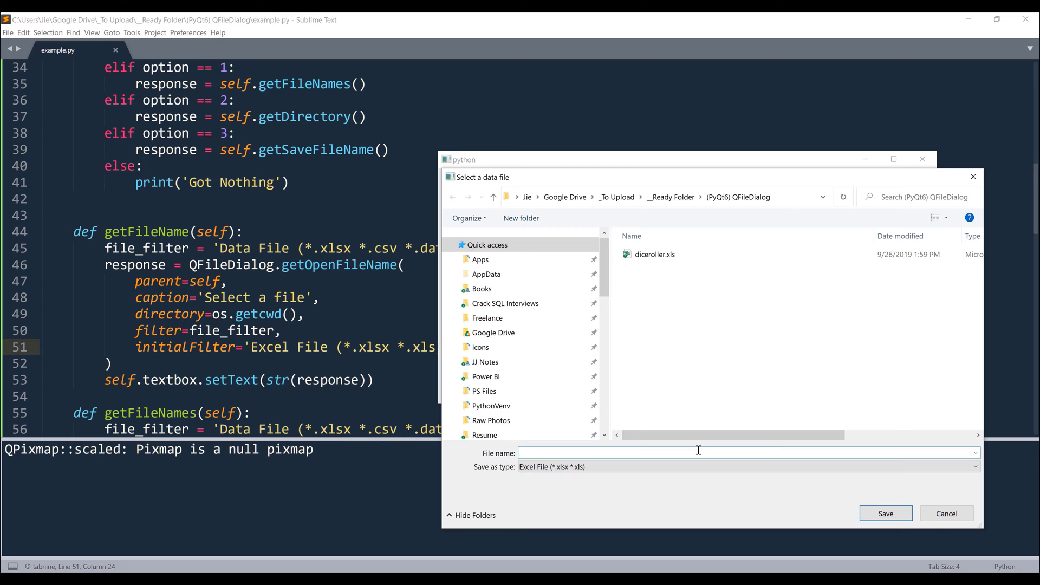
text(a)
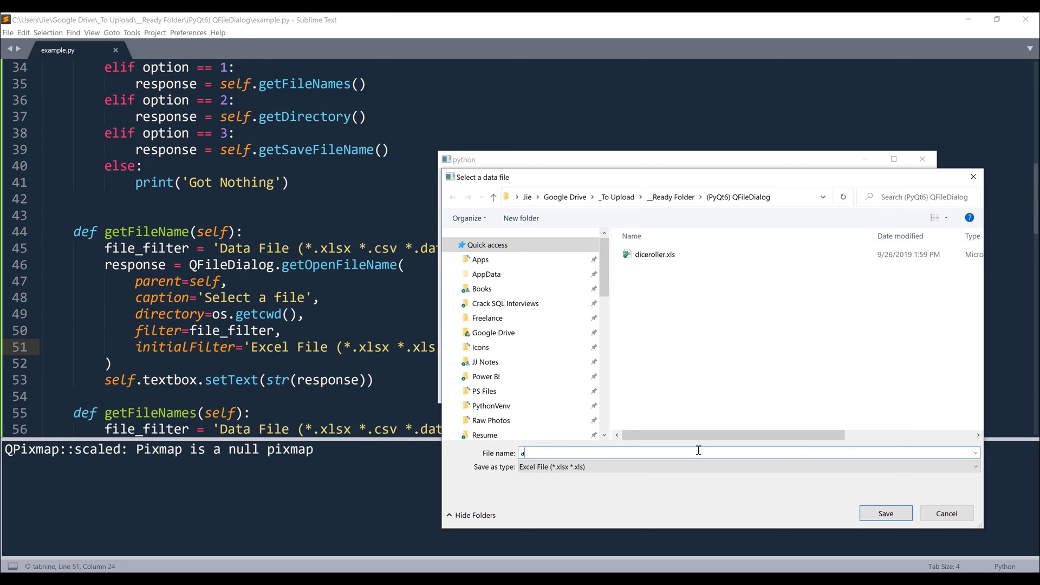
text(bc.x)
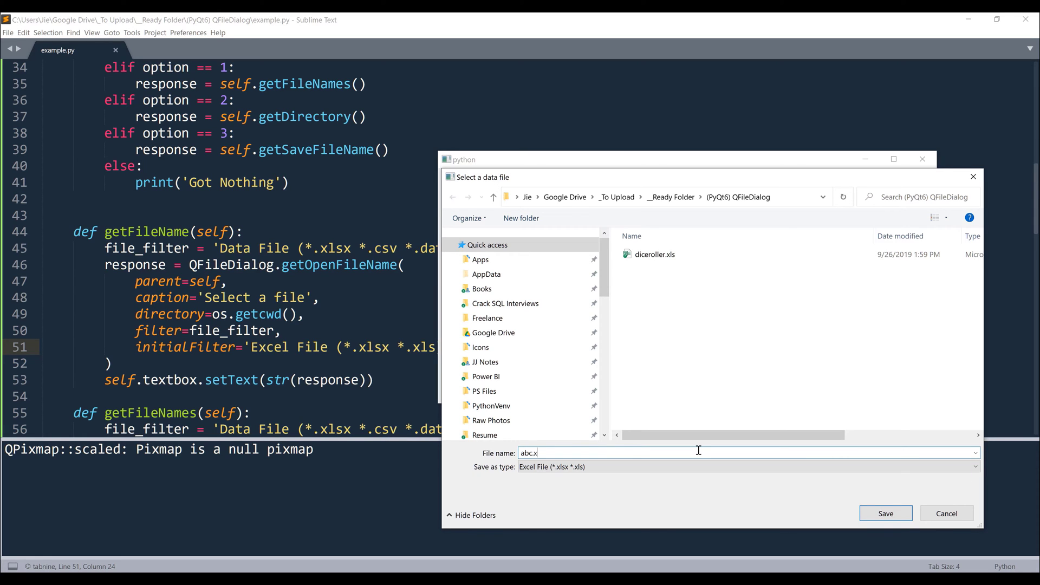
text(lsx)
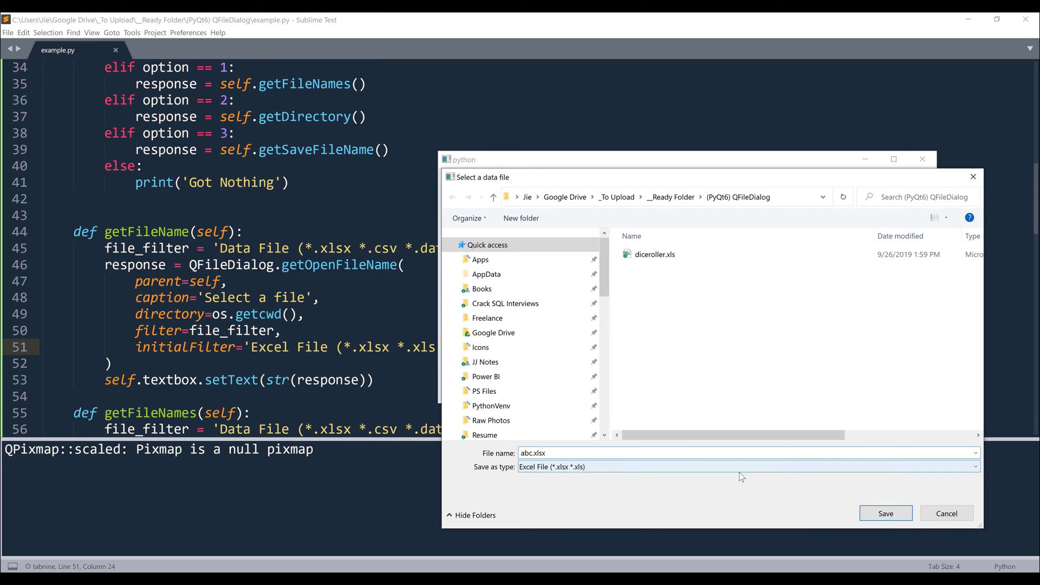
click(885, 513)
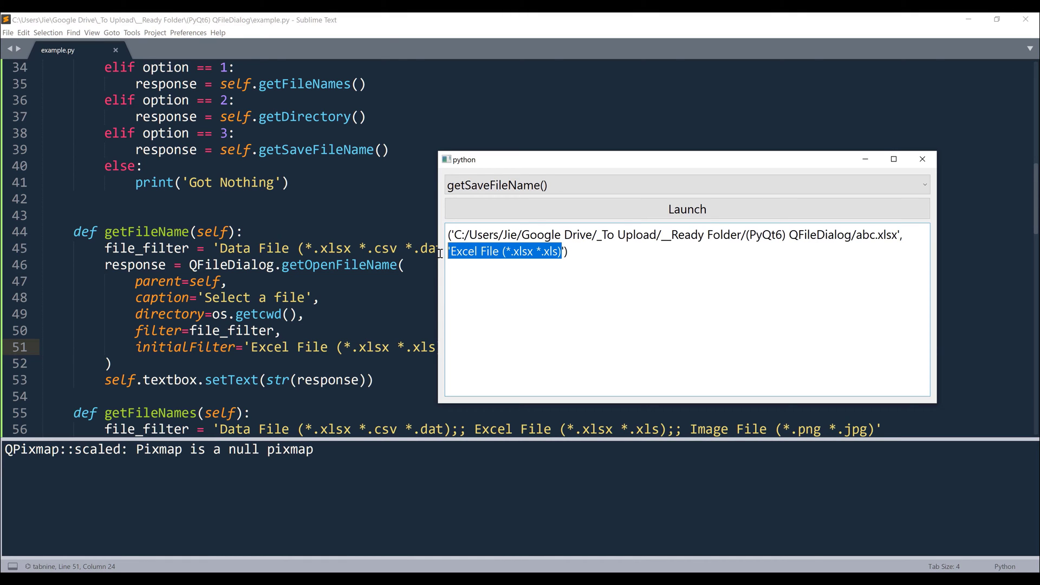
click(921, 160)
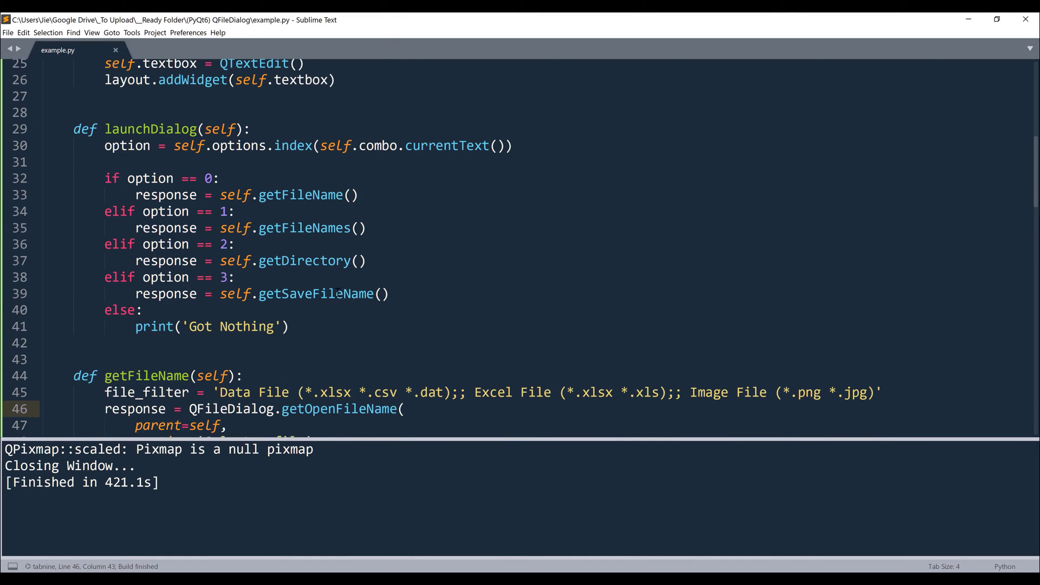
Step: Comment out getDirectory()'s caption line so getExistingDirectory() receives only self
scroll(down, 3)
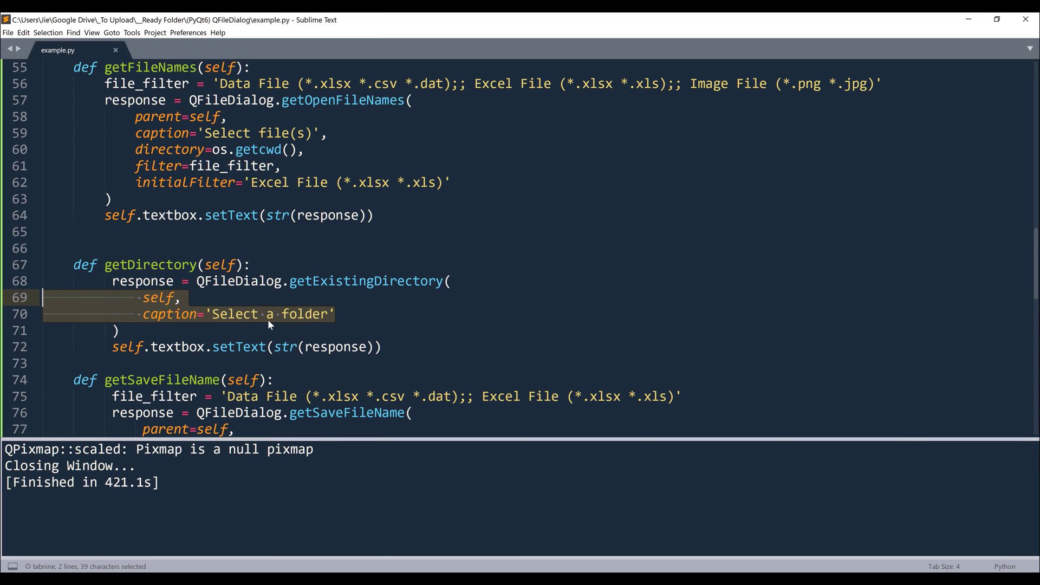
mouse_move(314, 299)
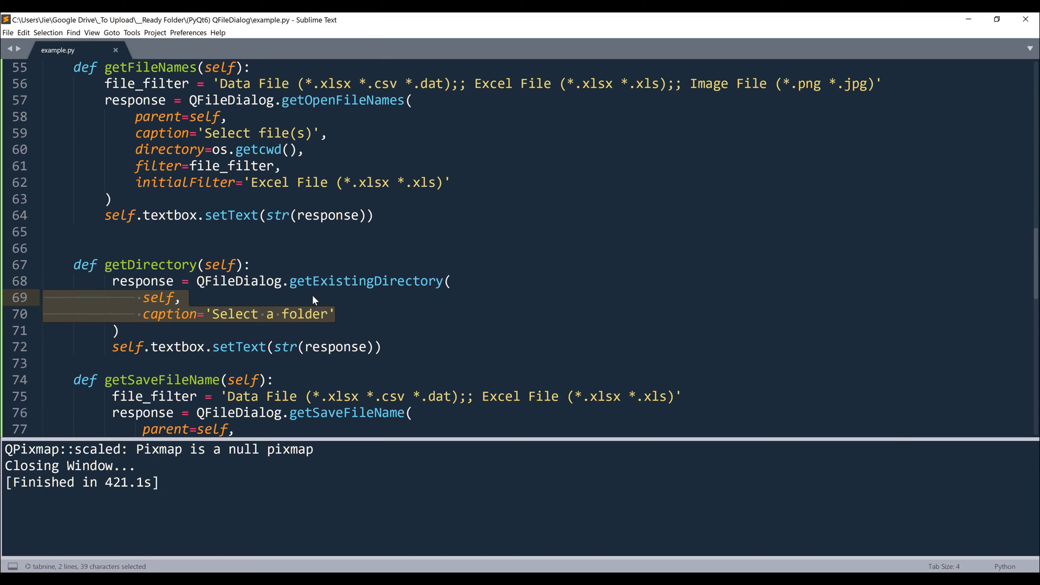
click(363, 314)
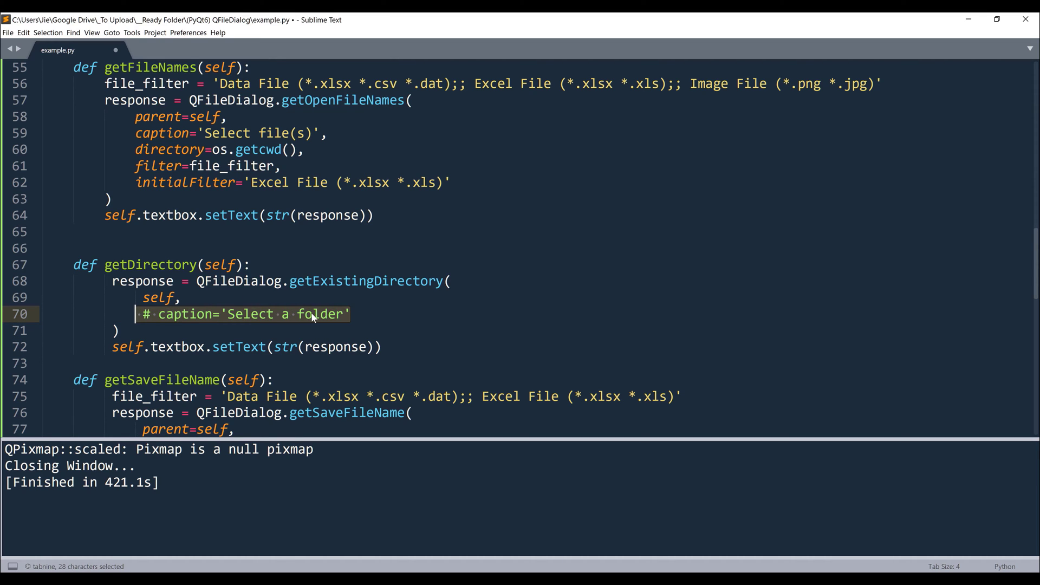
mouse_move(295, 292)
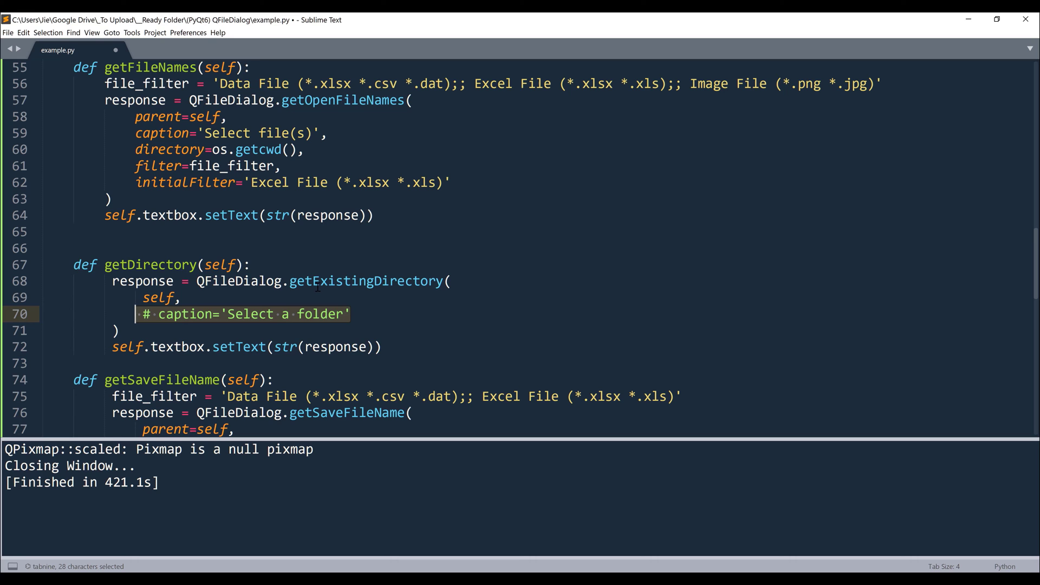
scroll(down, 3)
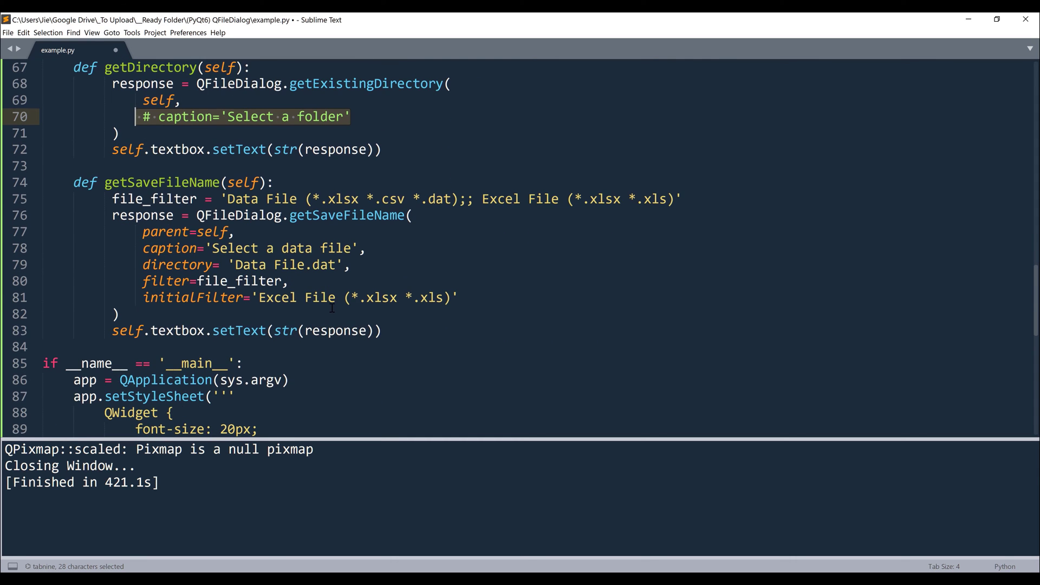
scroll(down, 3)
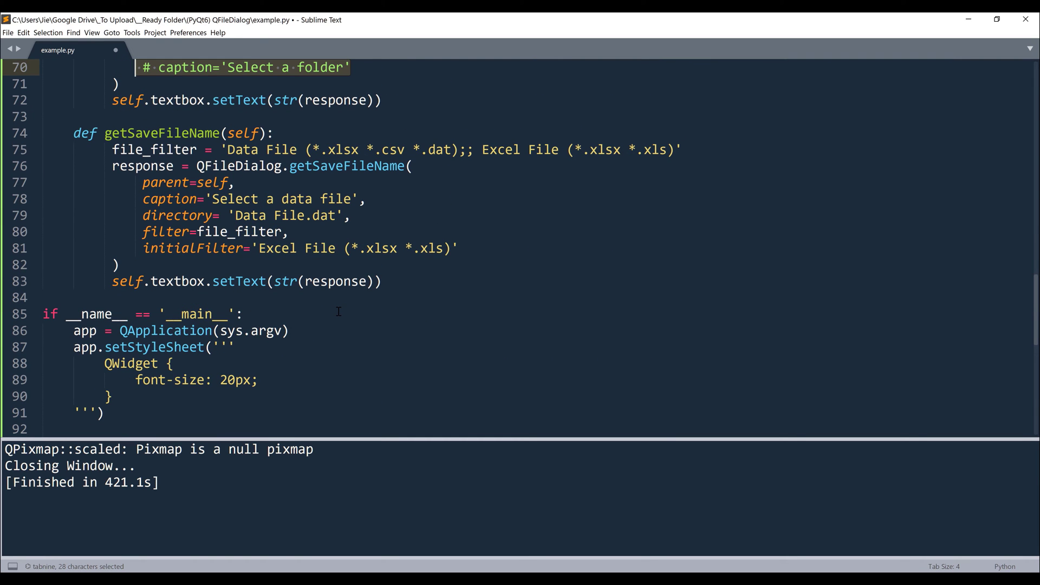